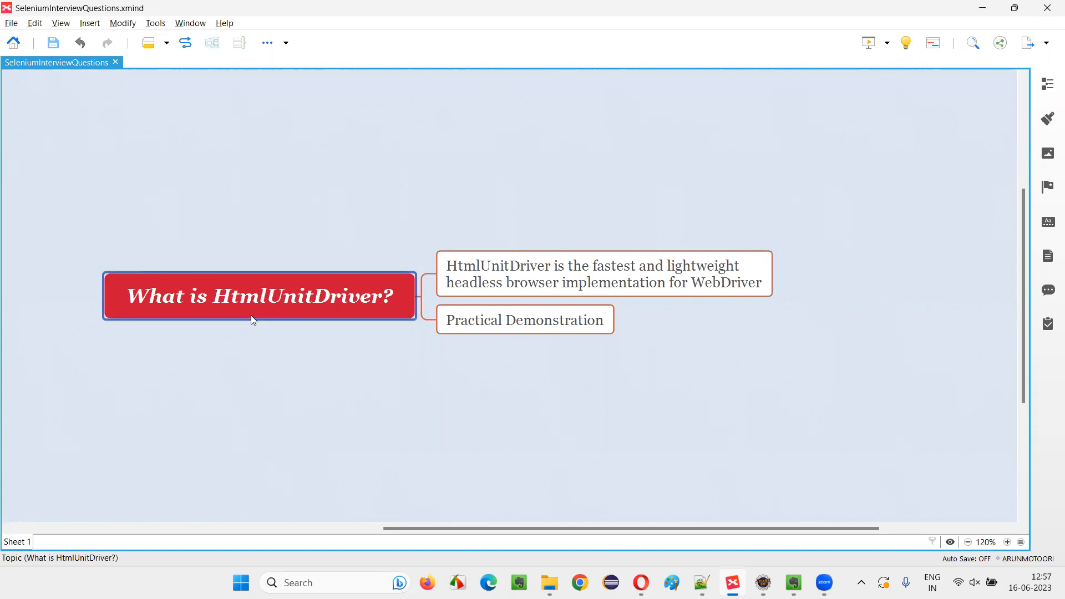
mouse_move(249, 327)
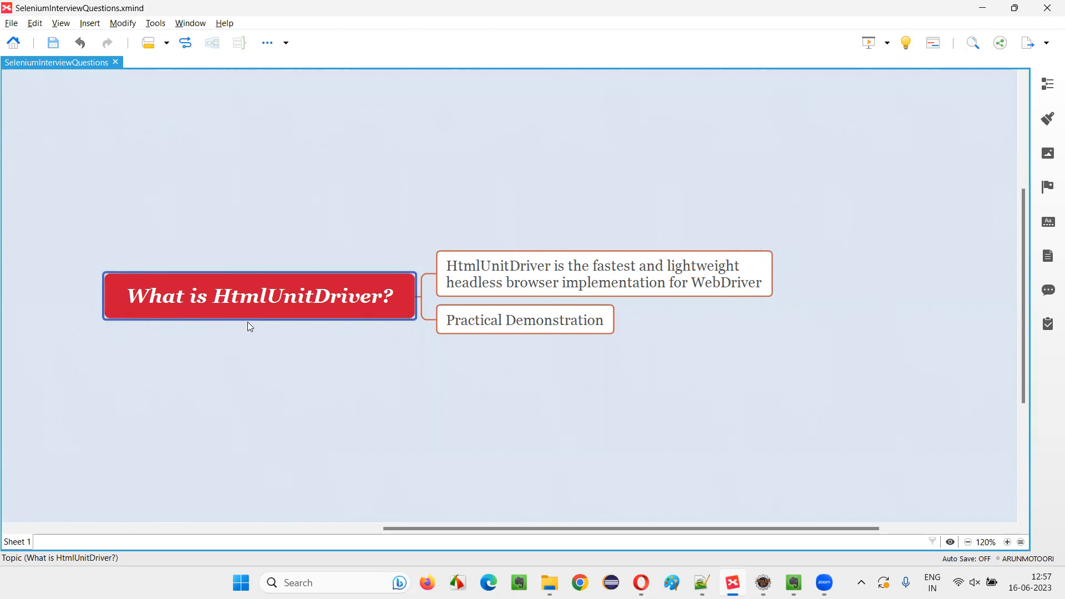
mouse_move(360, 317)
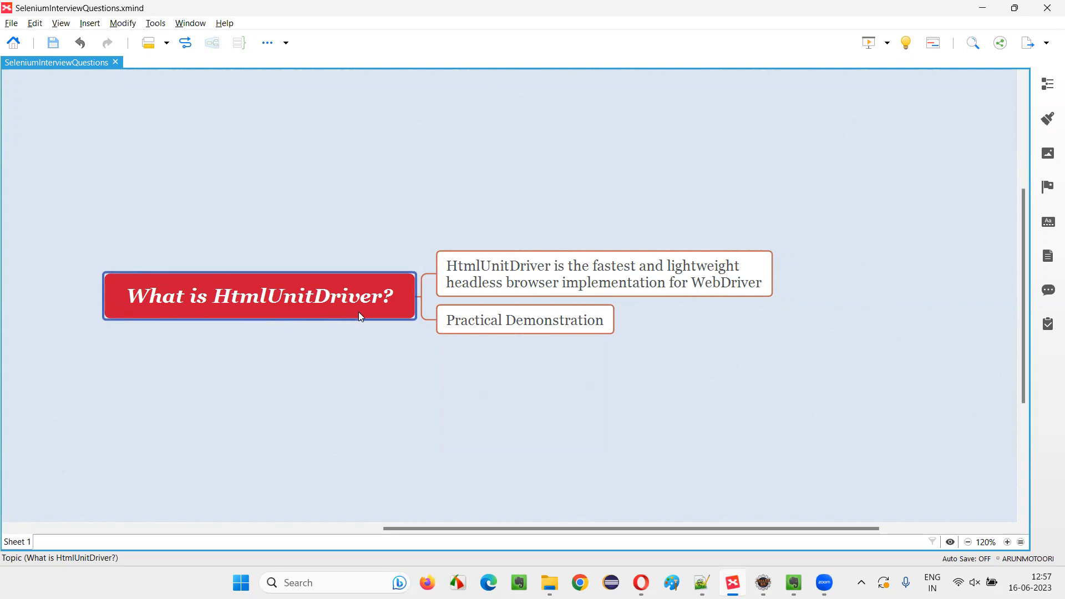
- Review the 'What is HtmlUnitDriver?' topic and its description in the XMind map
click(603, 273)
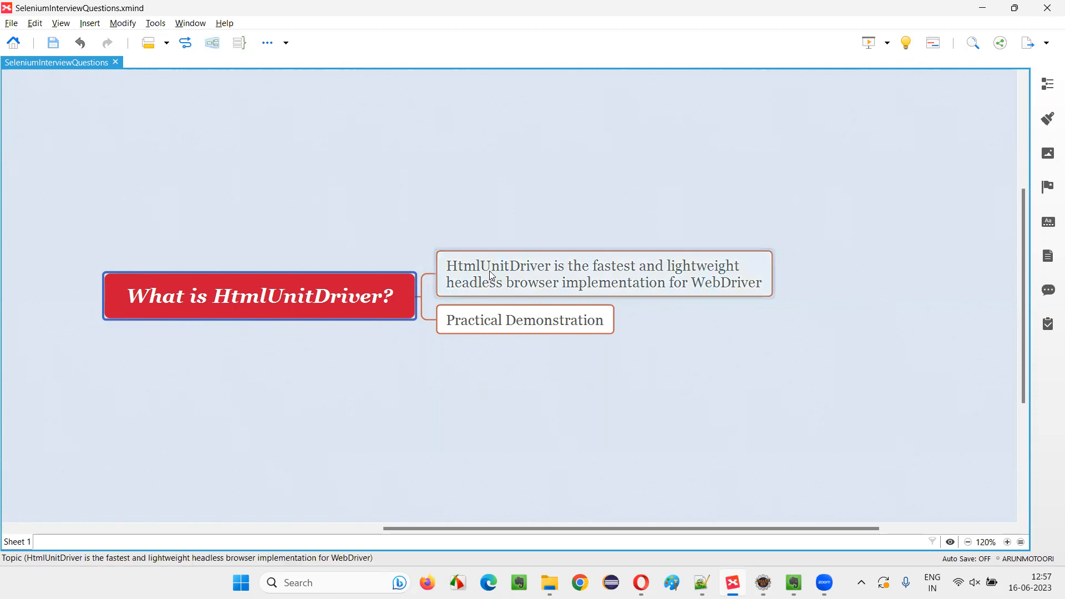
click(603, 273)
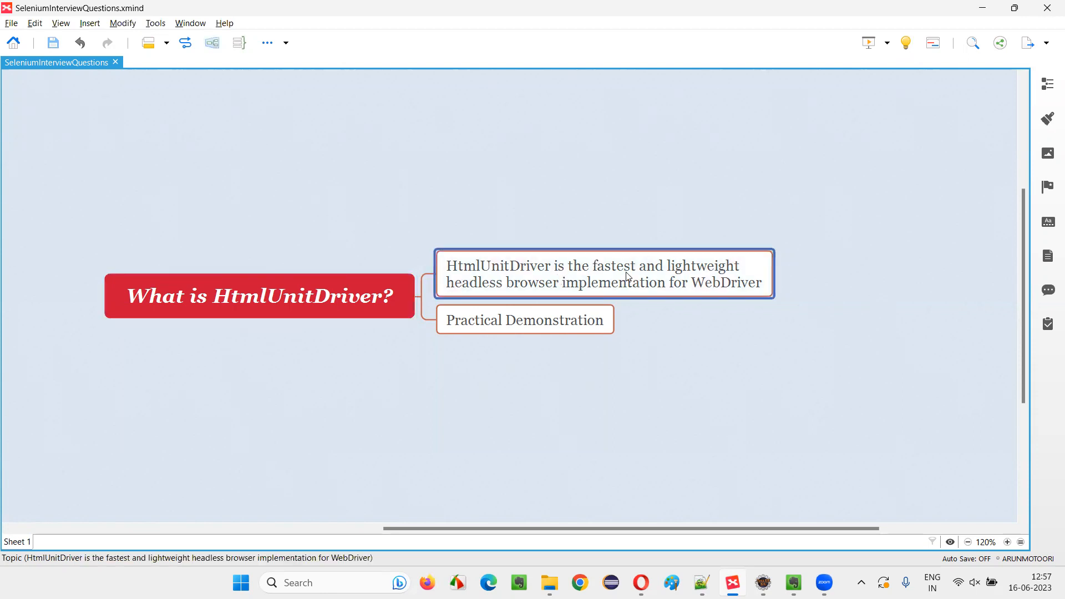
mouse_move(709, 264)
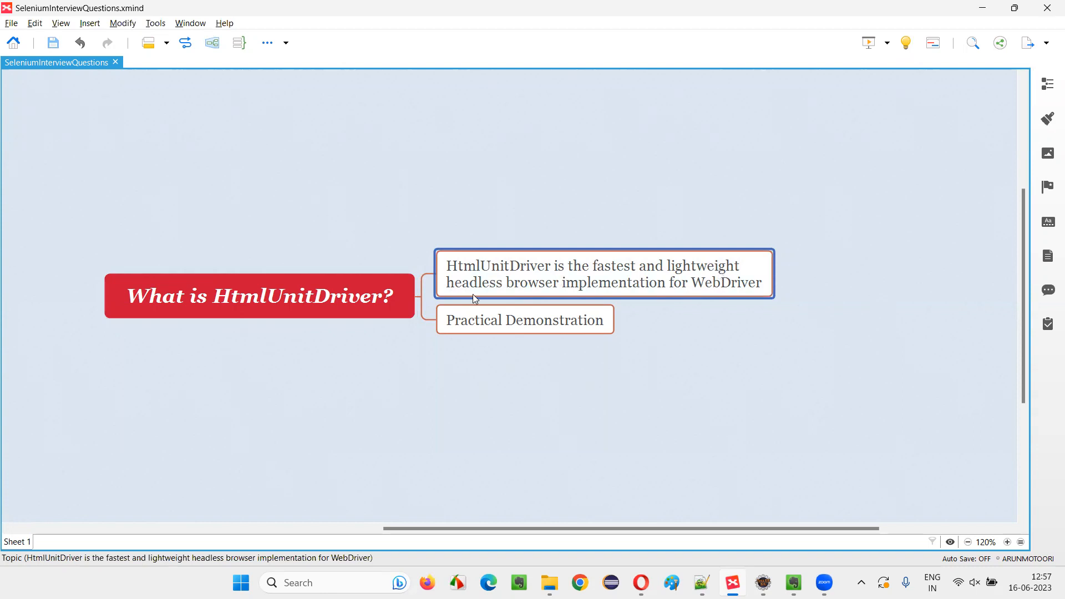
mouse_move(727, 287)
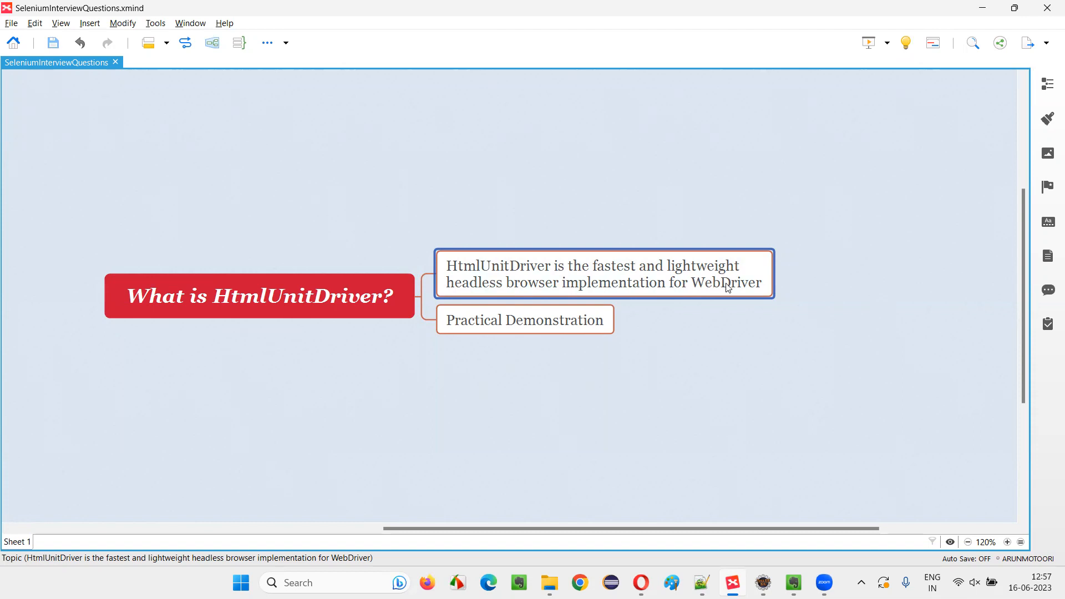
click(260, 296)
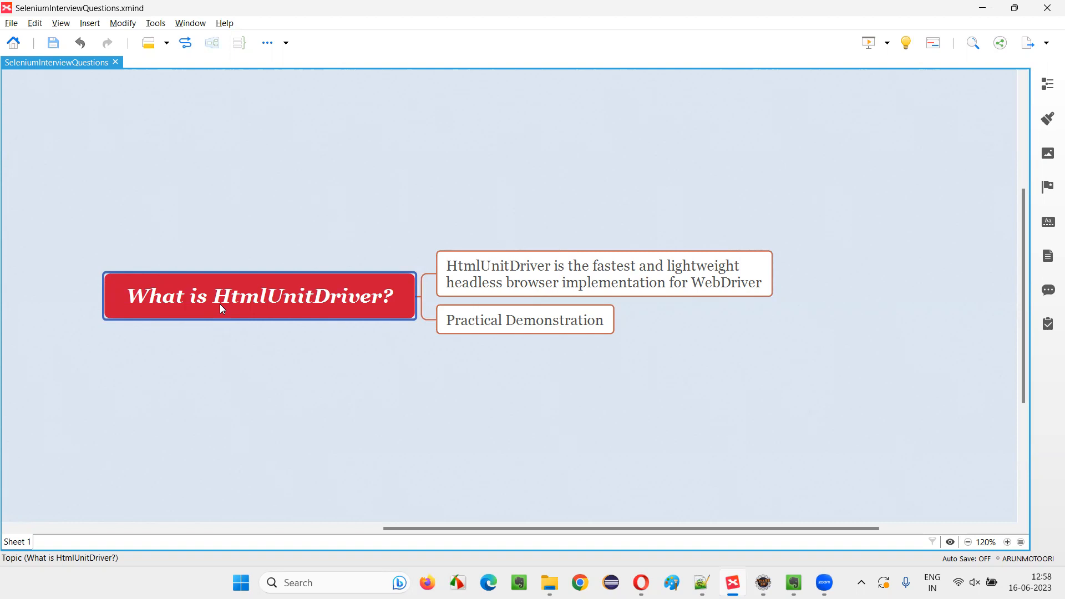
mouse_move(333, 258)
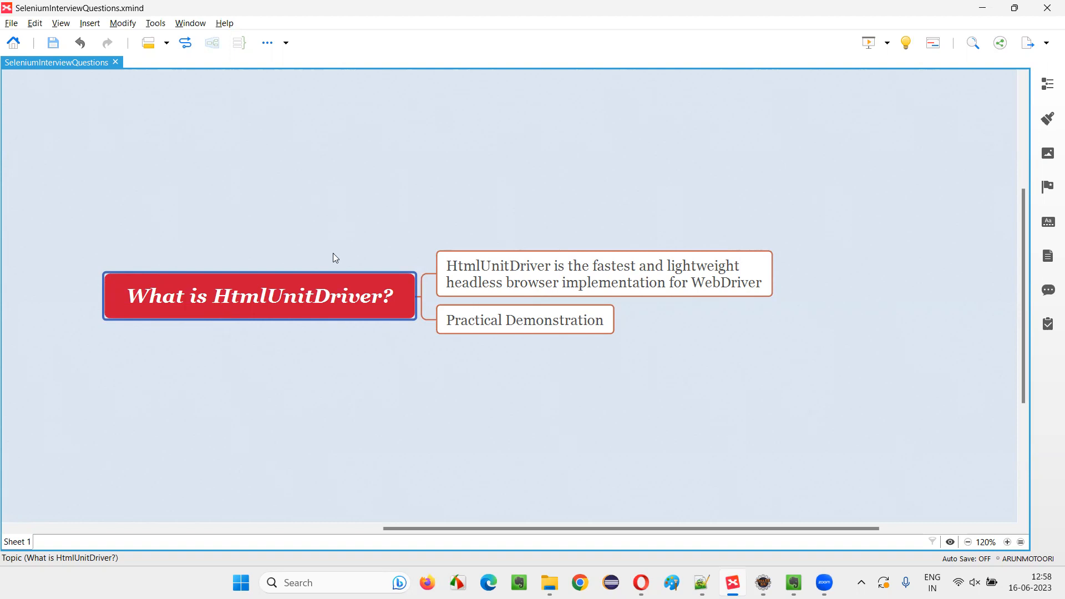
click(603, 273)
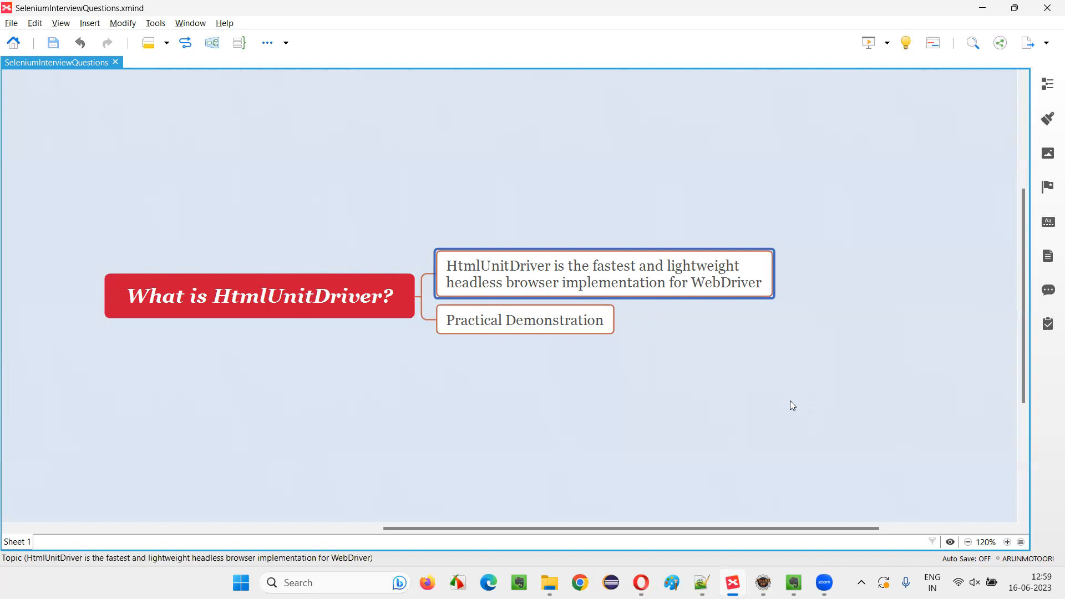
mouse_move(219, 392)
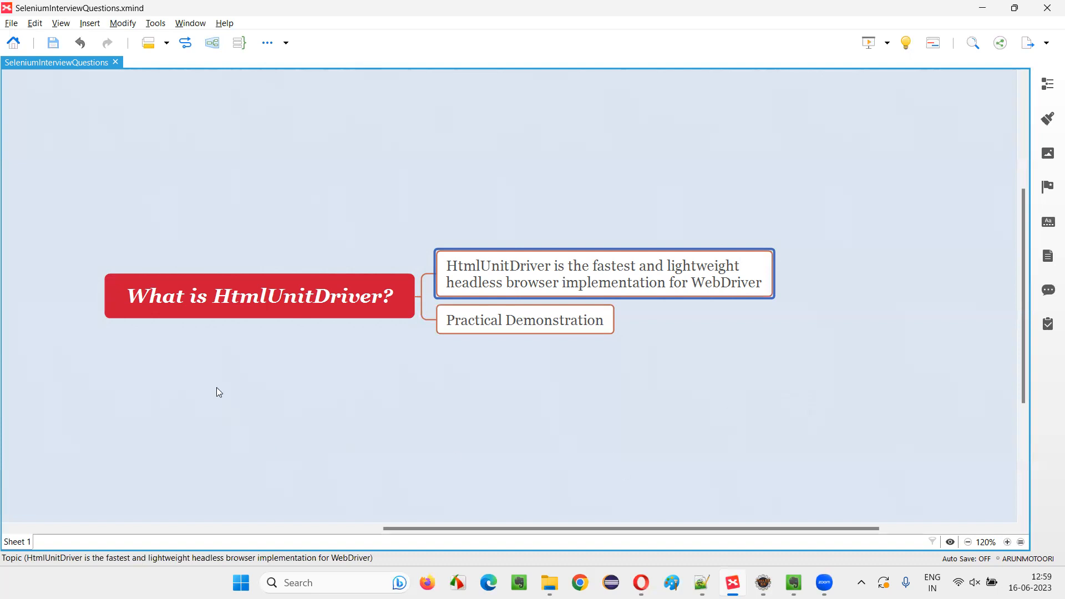
click(259, 294)
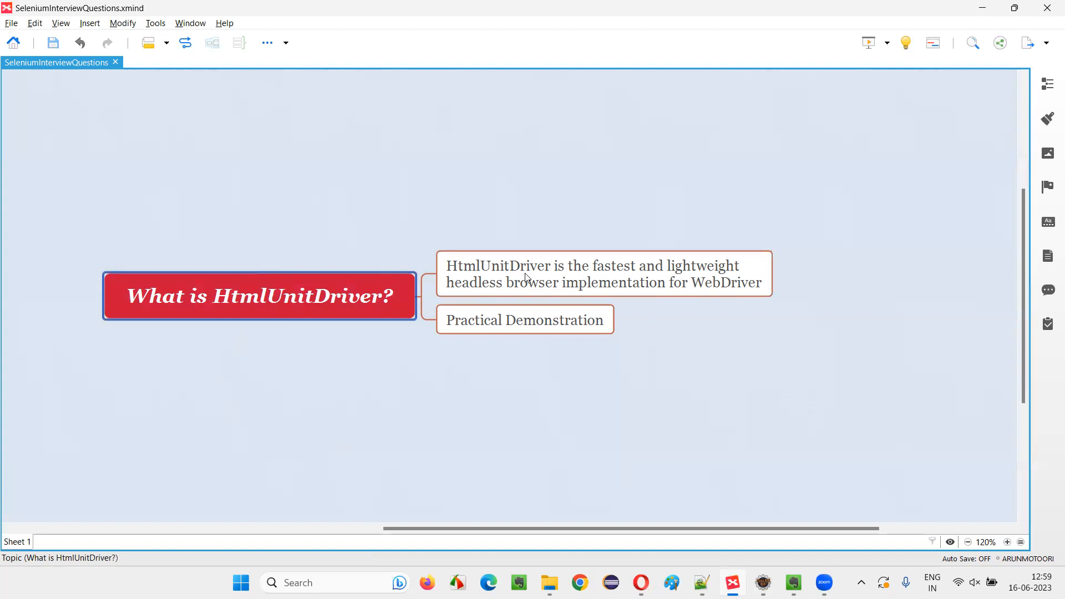
click(604, 273)
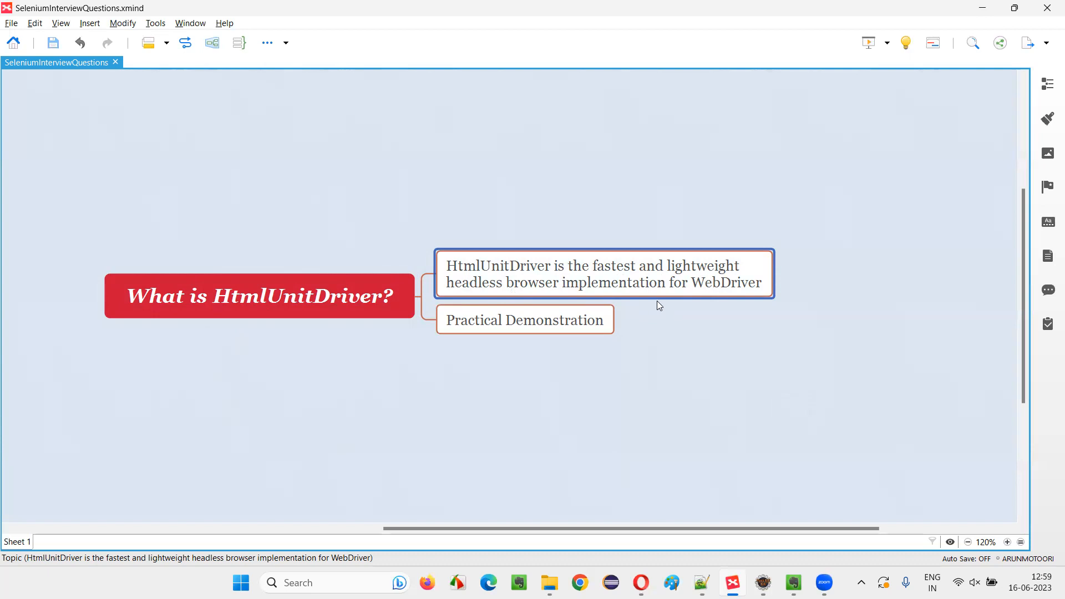
mouse_move(736, 300)
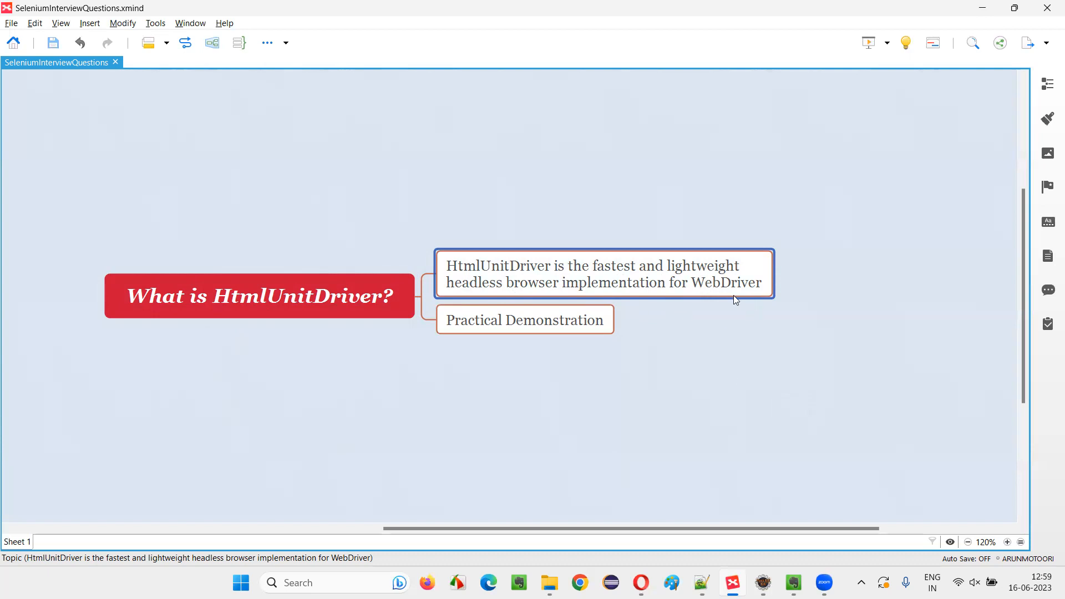
click(259, 296)
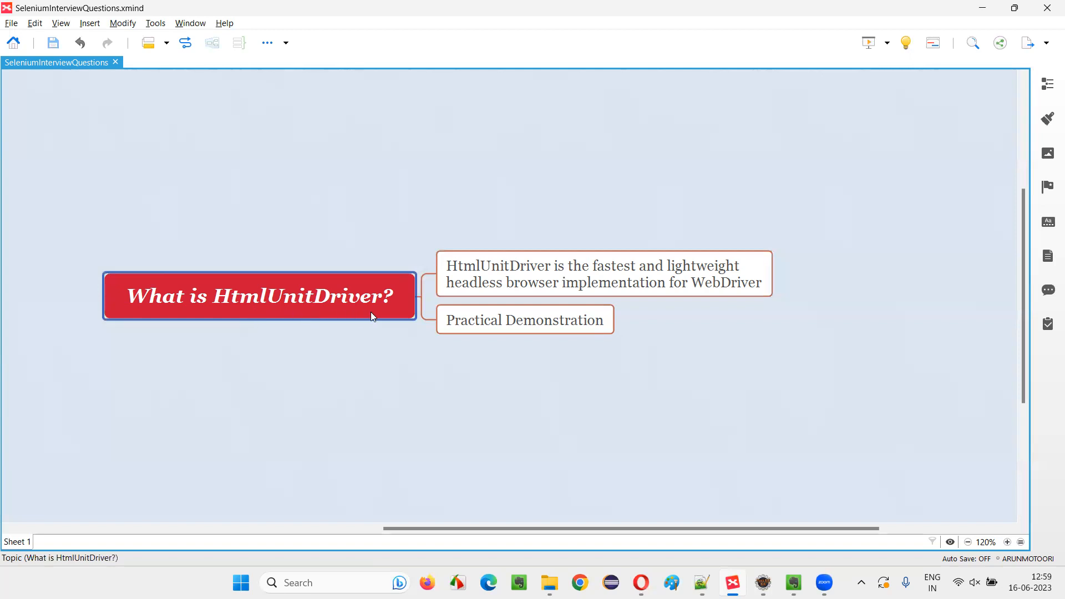
click(604, 274)
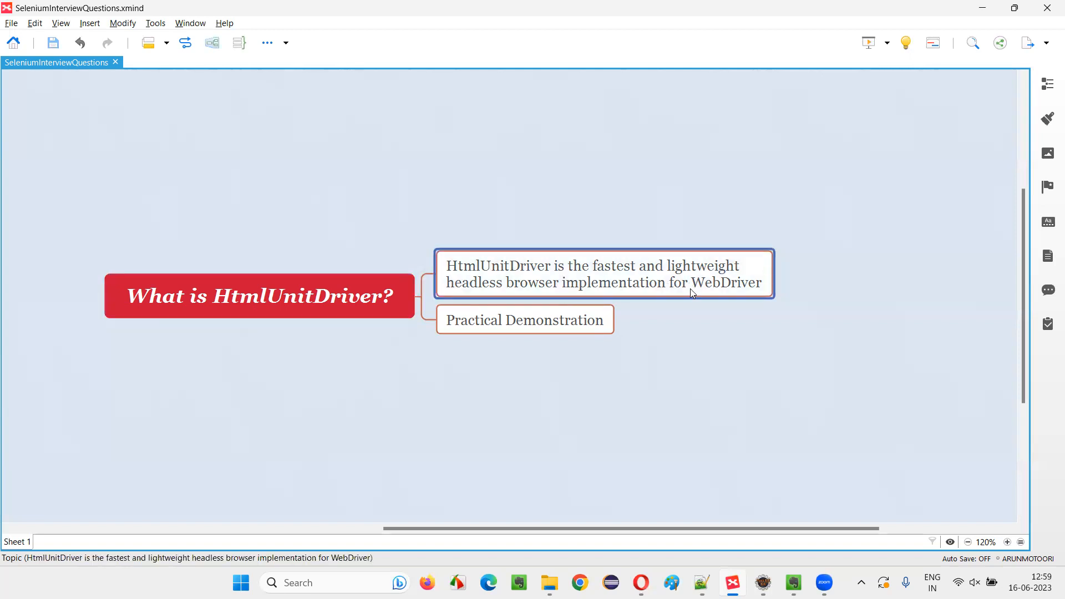
click(259, 296)
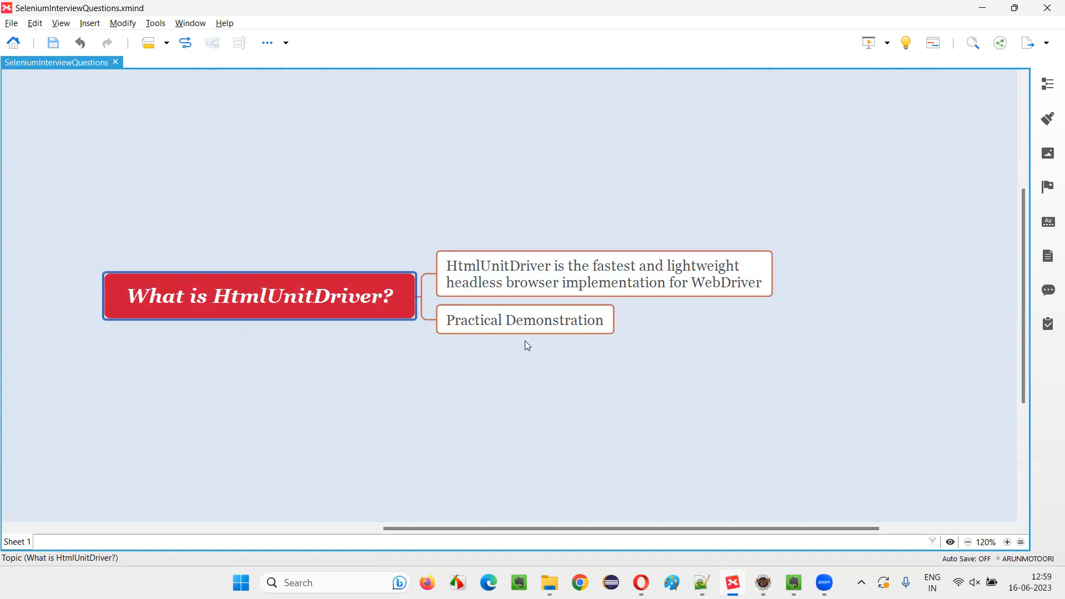
- Open the htmlunit-driver repository and select 'WebDriver webDriver = new HtmlUnitDriver();' under Usage
click(525, 320)
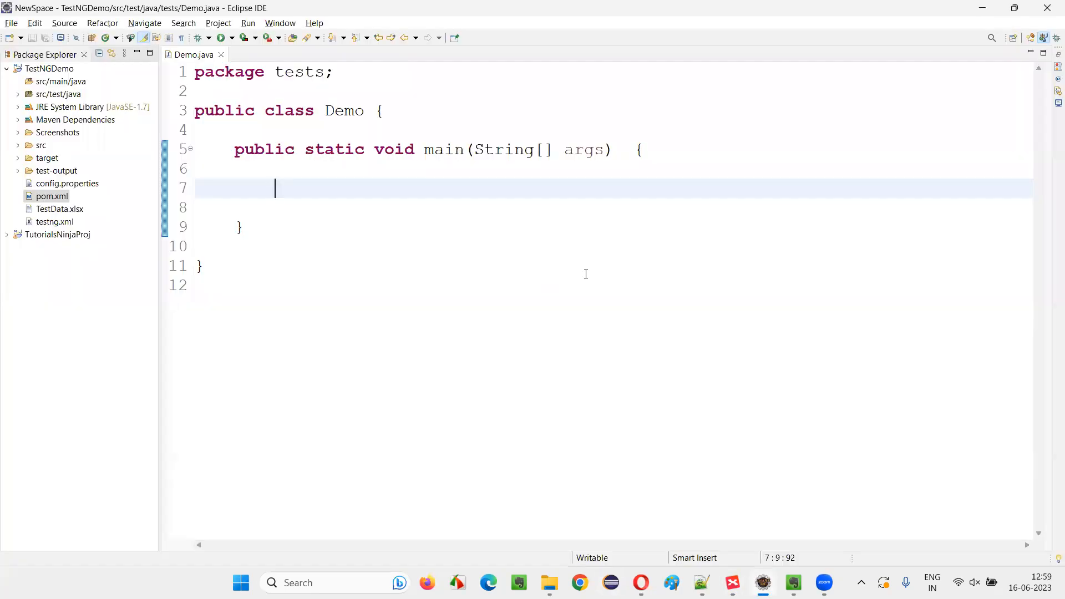
mouse_move(364, 196)
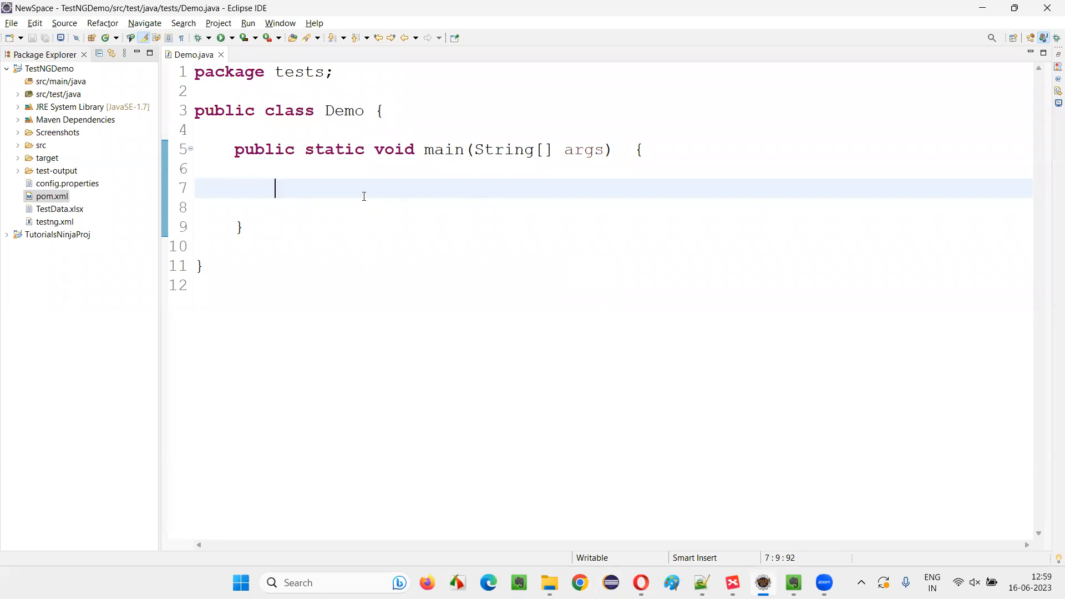
mouse_move(761, 555)
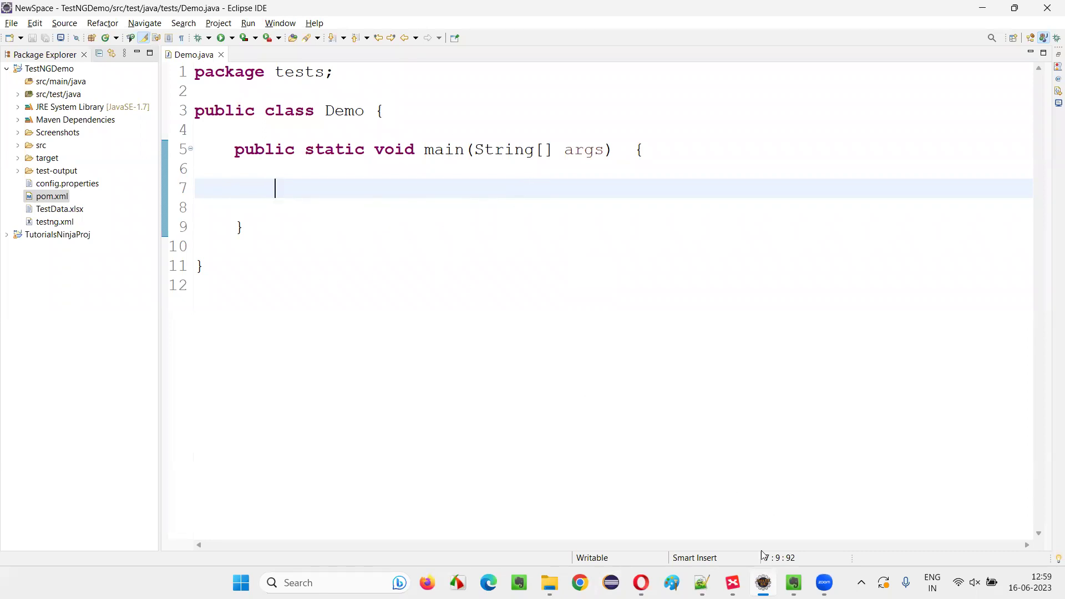
click(732, 583)
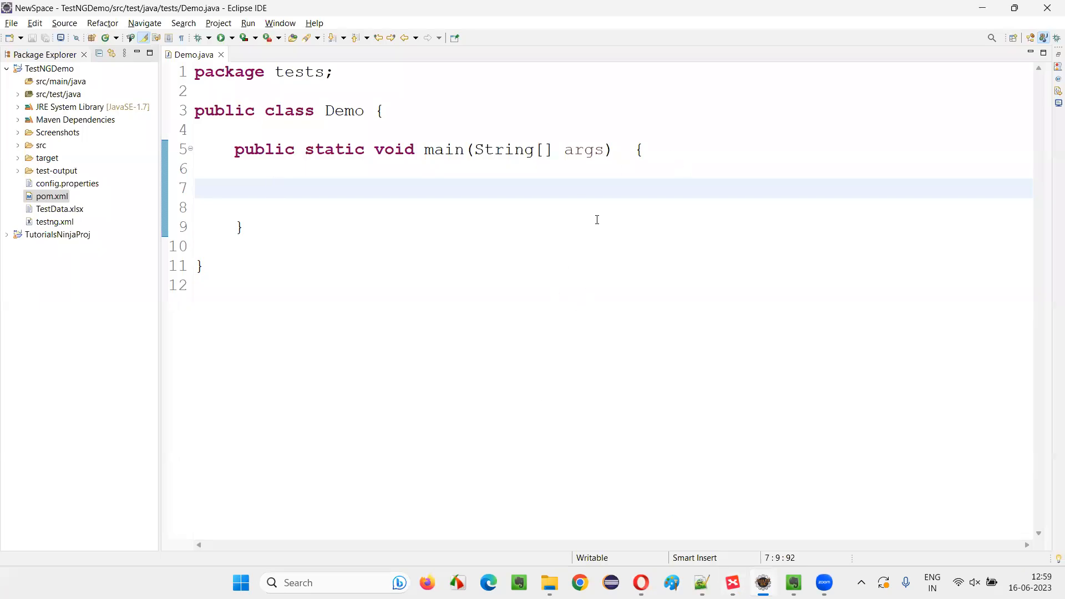
mouse_move(781, 221)
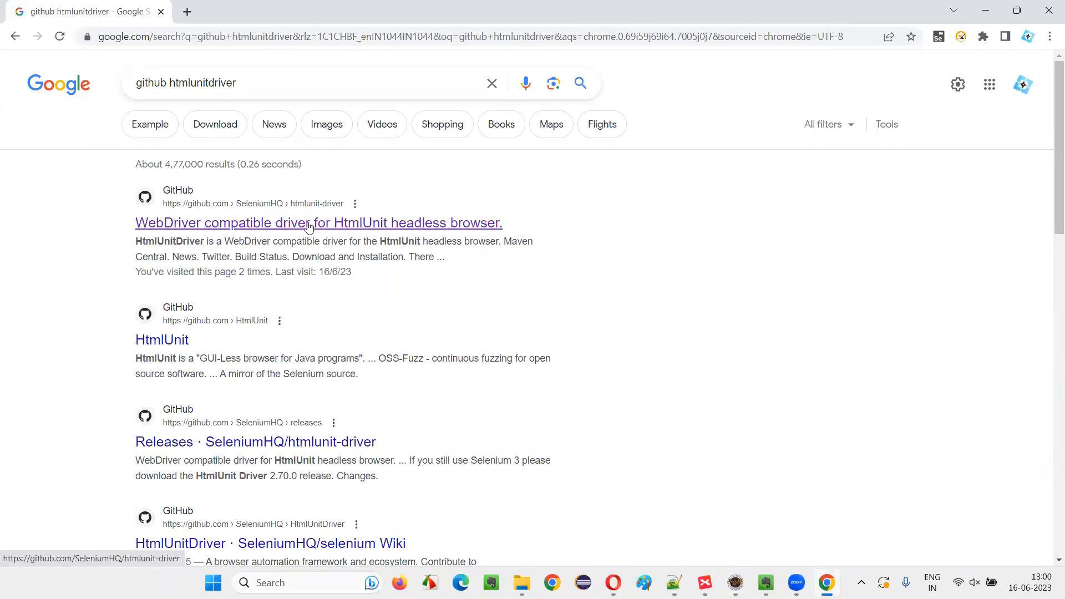
click(318, 223)
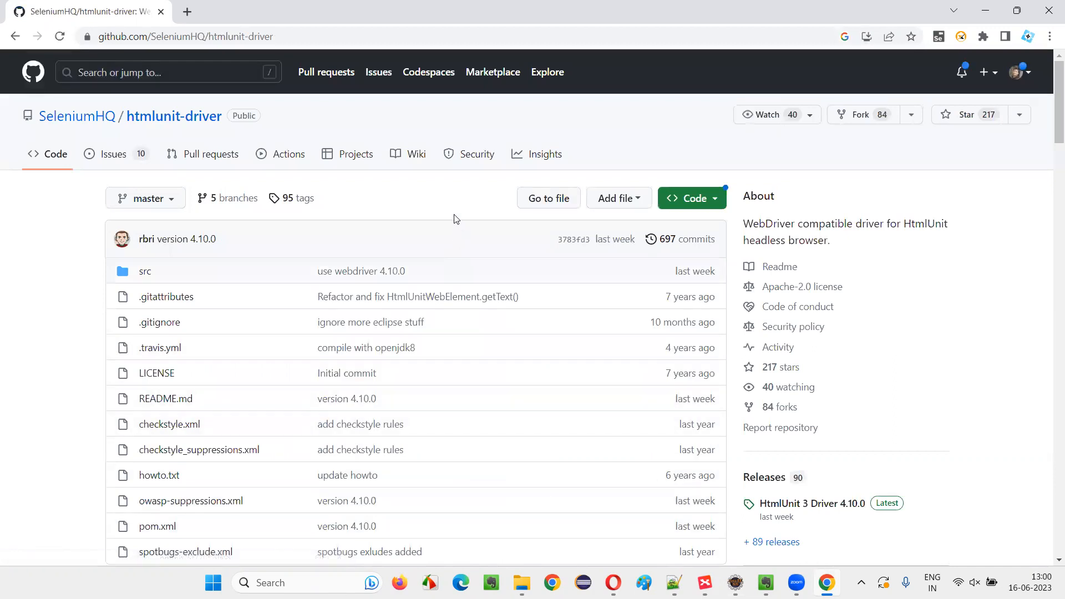
scroll(down, 3)
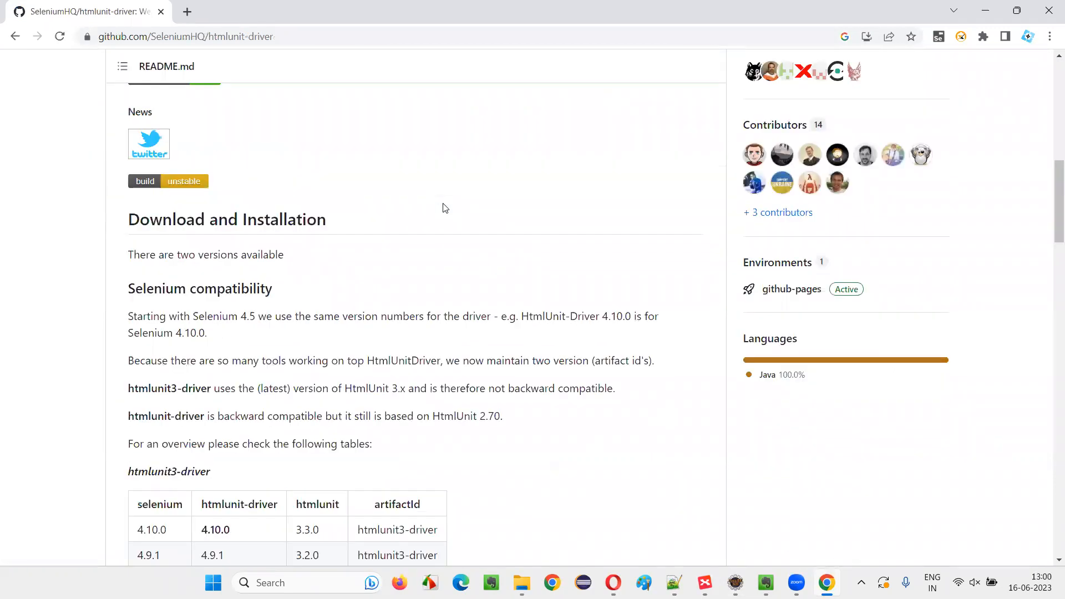
scroll(down, 3)
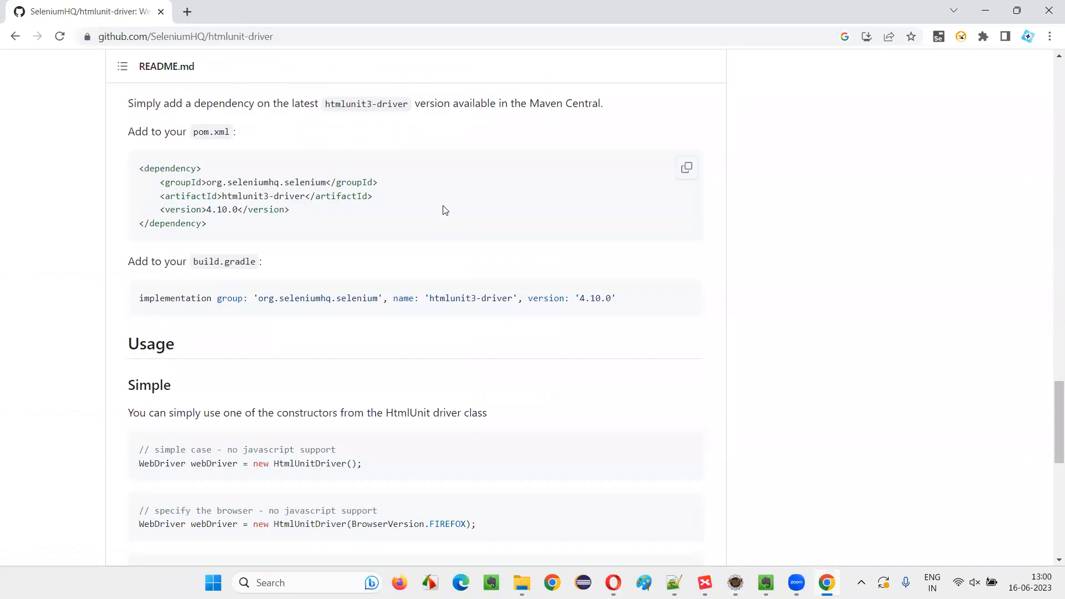
scroll(down, 3)
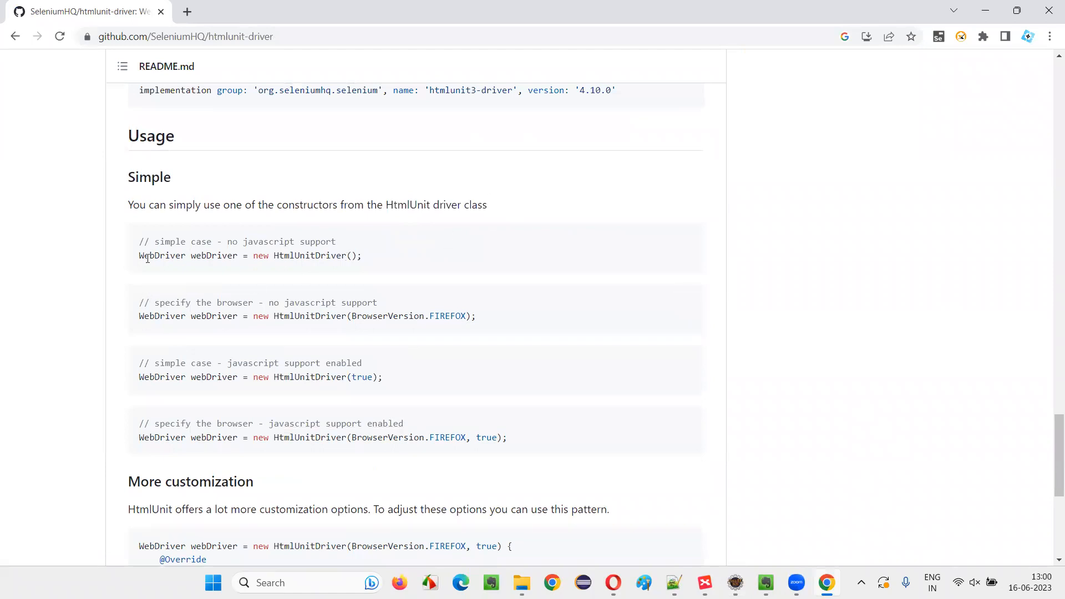
double_click(315, 242)
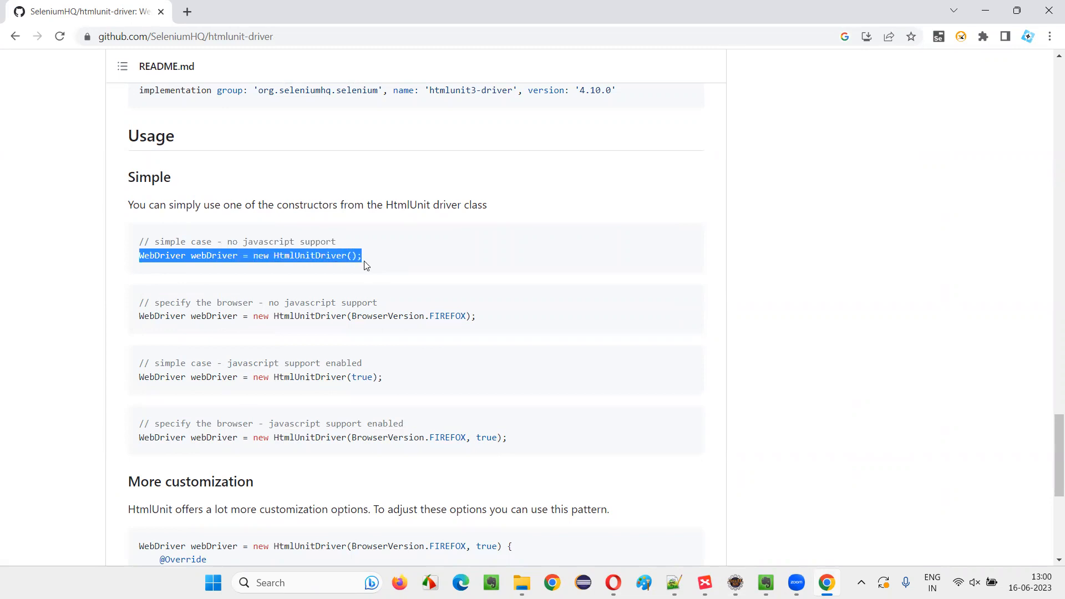
mouse_move(390, 259)
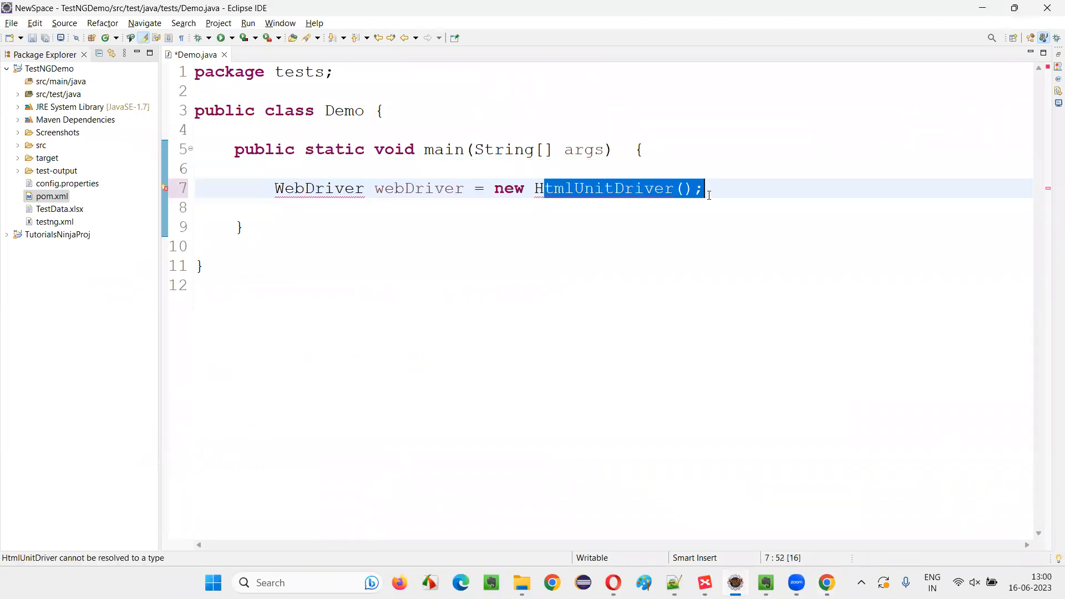
- Add a new line and quick-fix import WebDriver from org.openqa.selenium
click(615, 221)
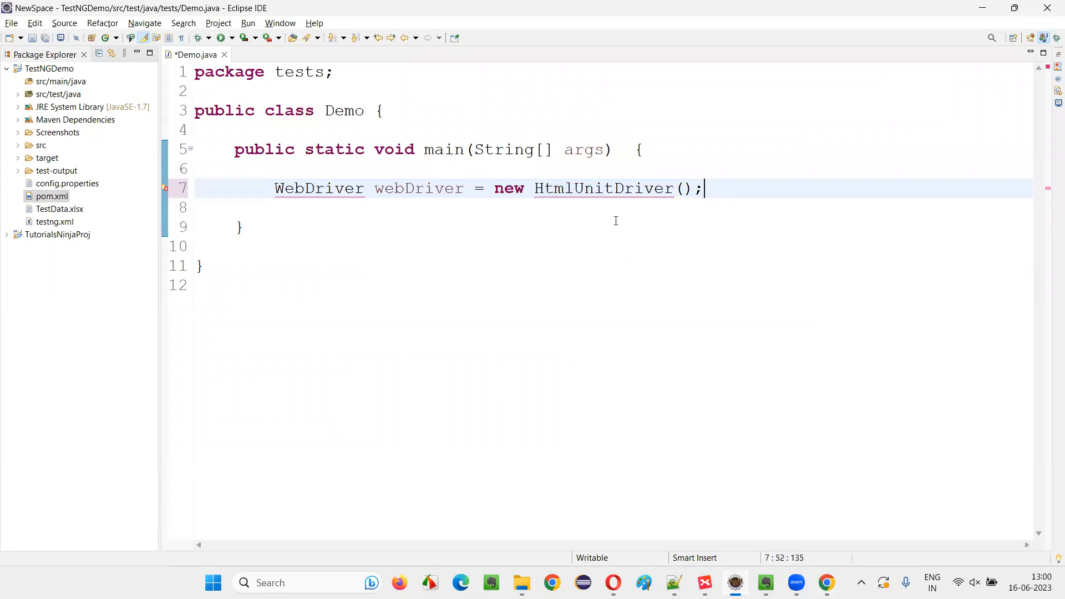
key(Return)
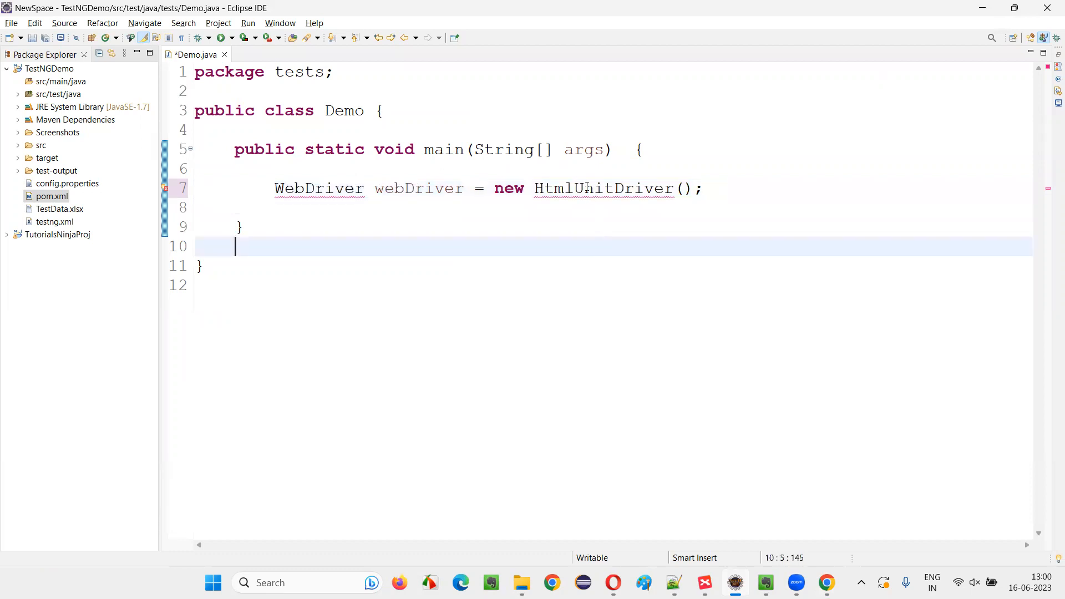
double_click(603, 188)
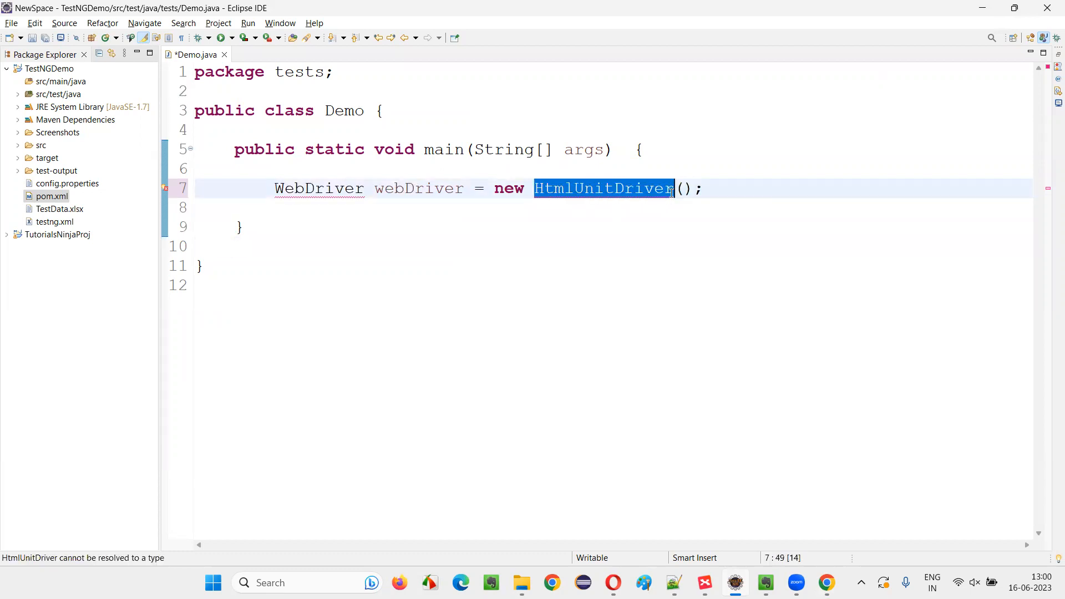
double_click(320, 188)
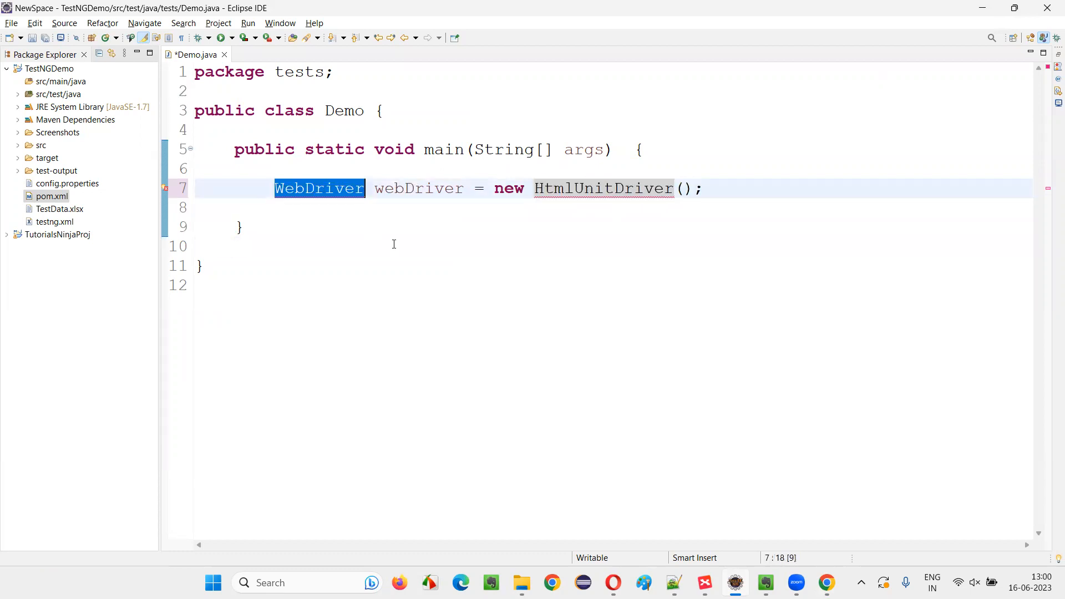
double_click(605, 188)
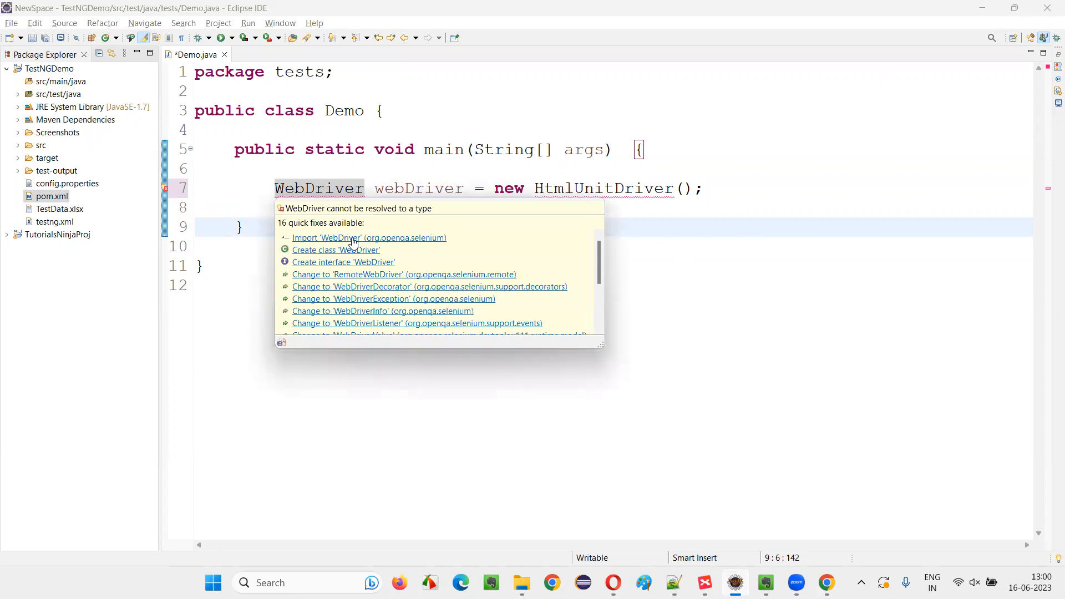
click(340, 238)
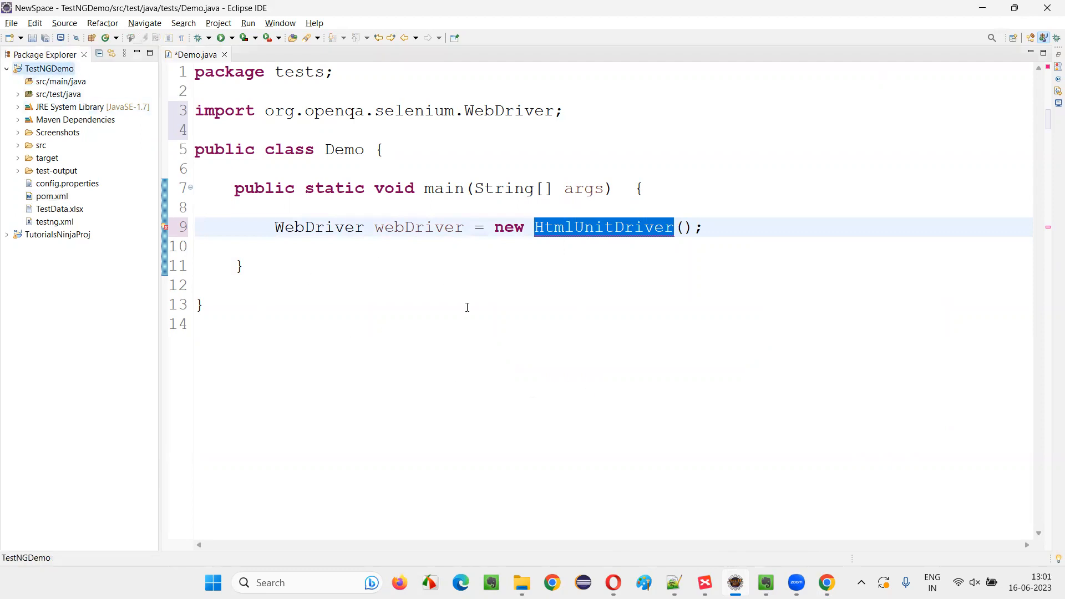
mouse_move(448, 222)
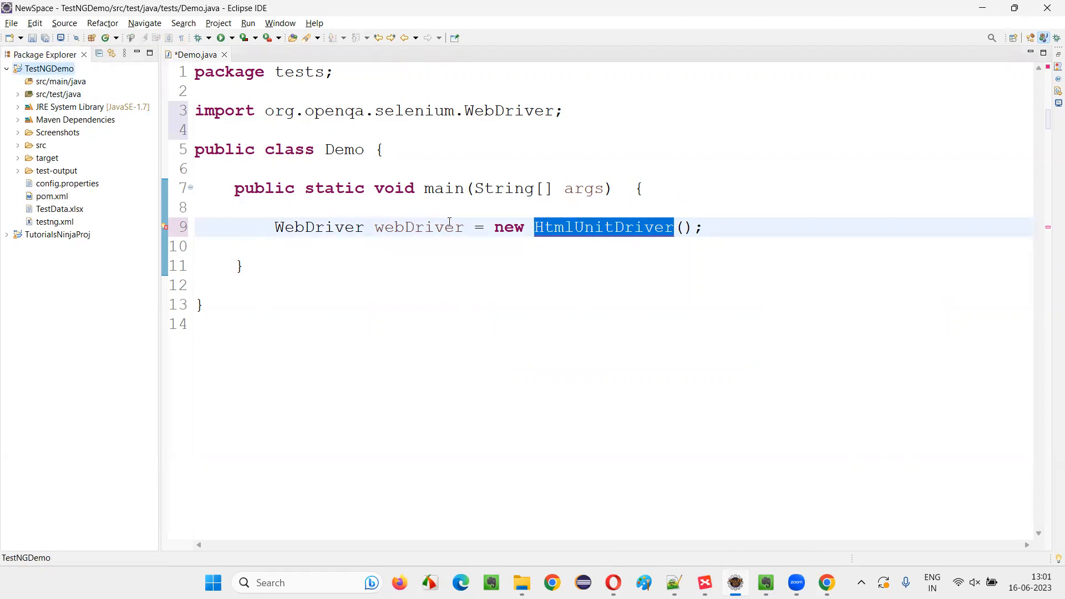
mouse_move(589, 227)
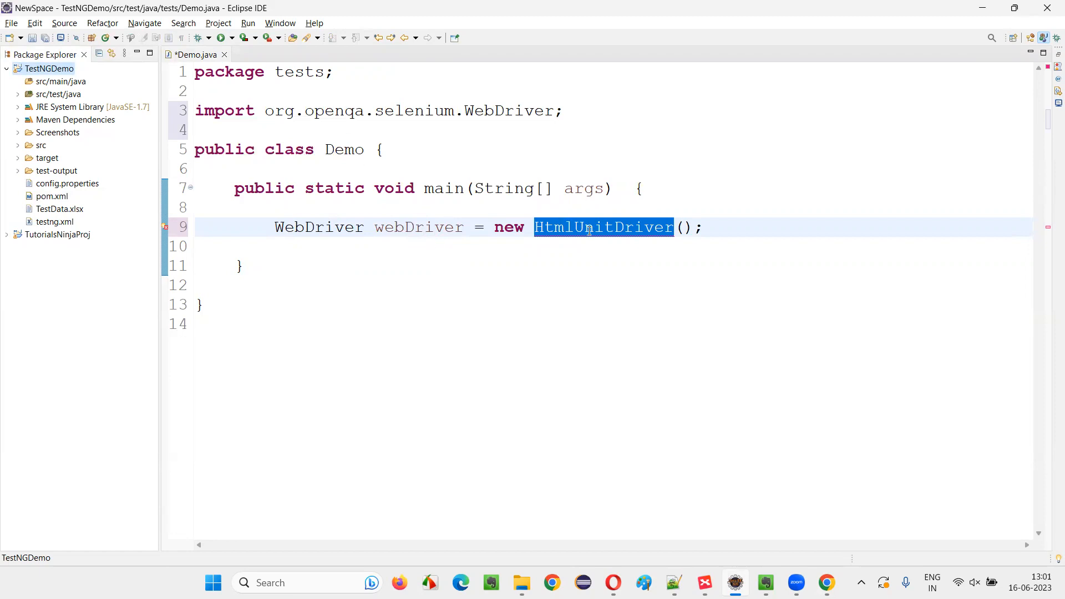
click(272, 324)
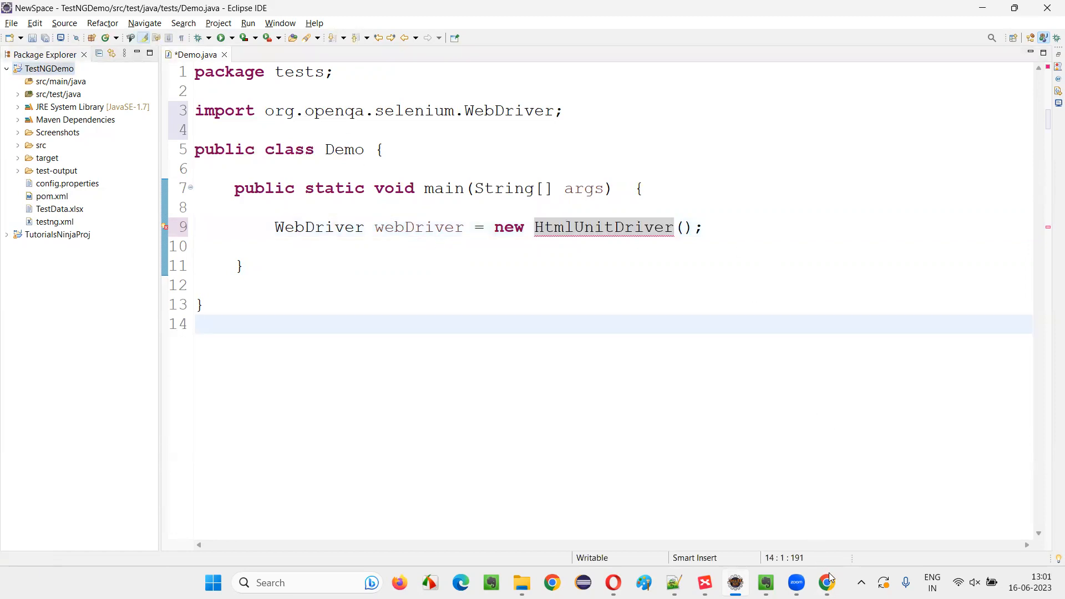
- Copy the artifact name 'htmlunit3-driver' from the README's Maven dependency section
click(827, 582)
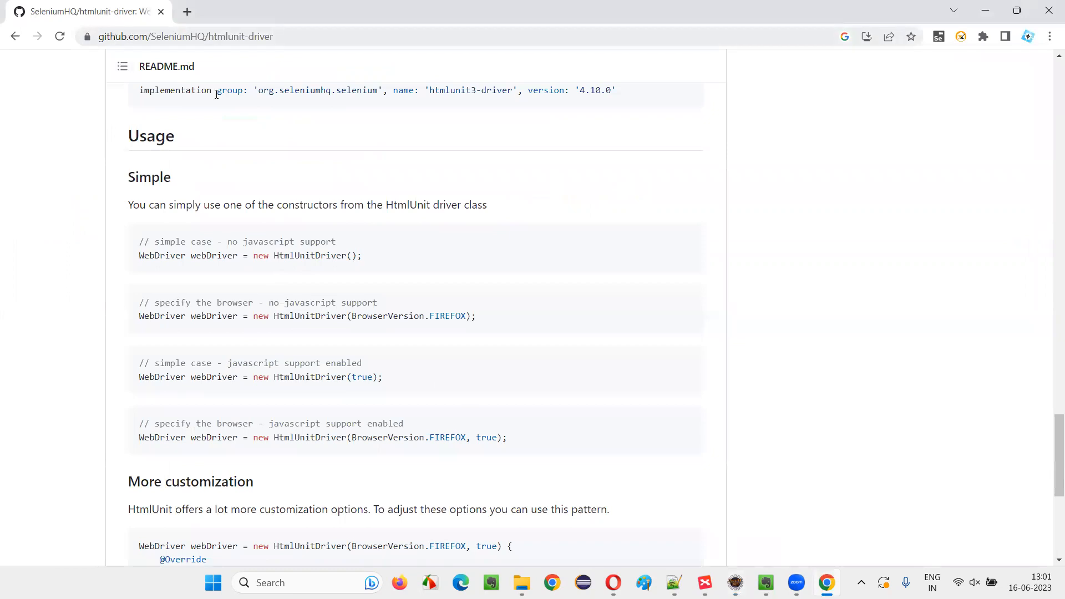
scroll(up, 3)
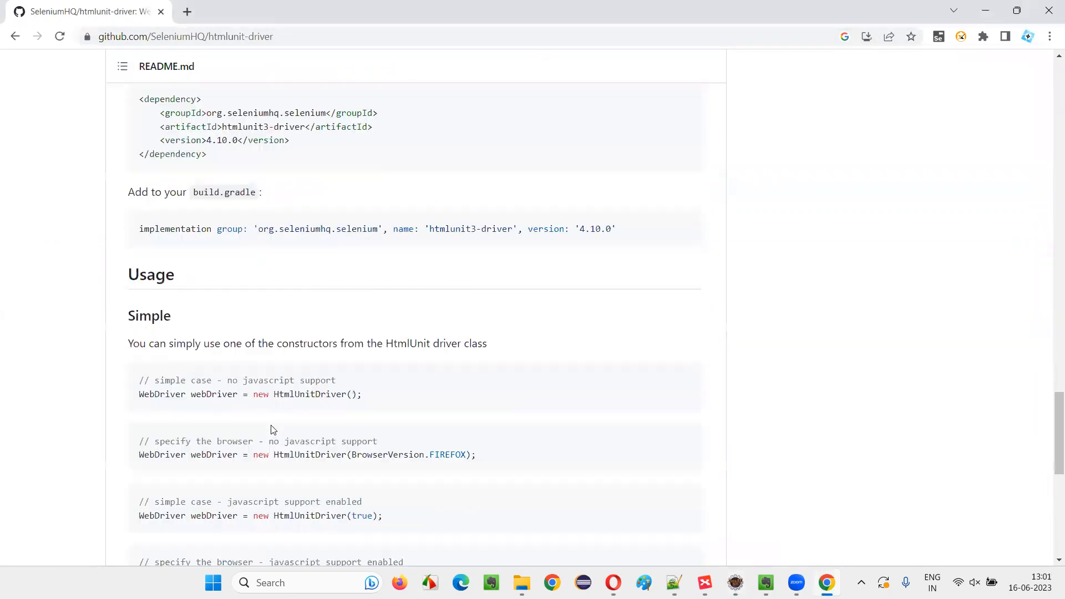
scroll(up, 3)
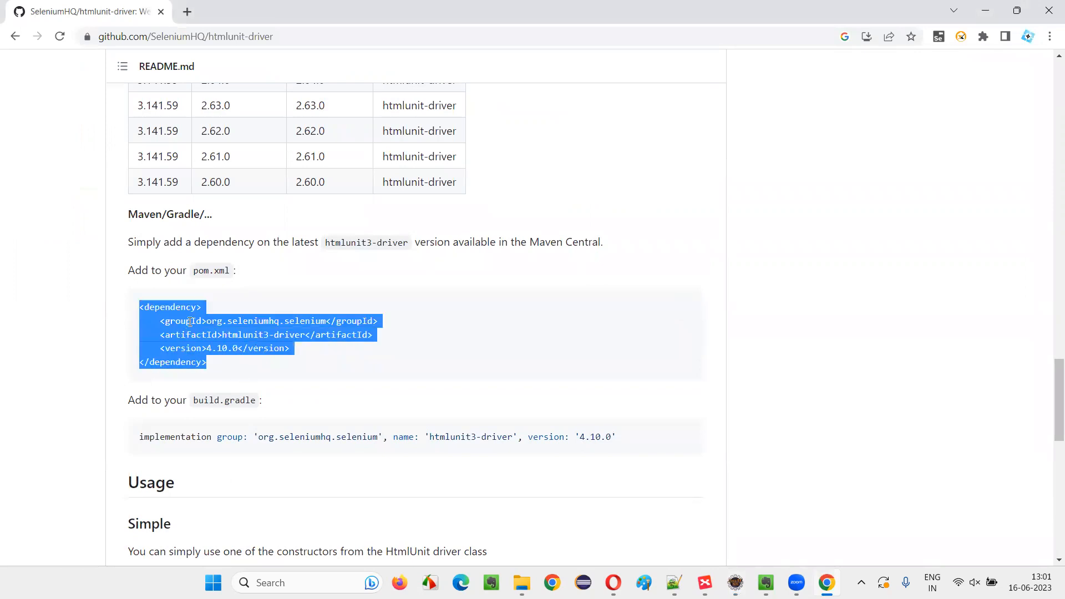
click(323, 250)
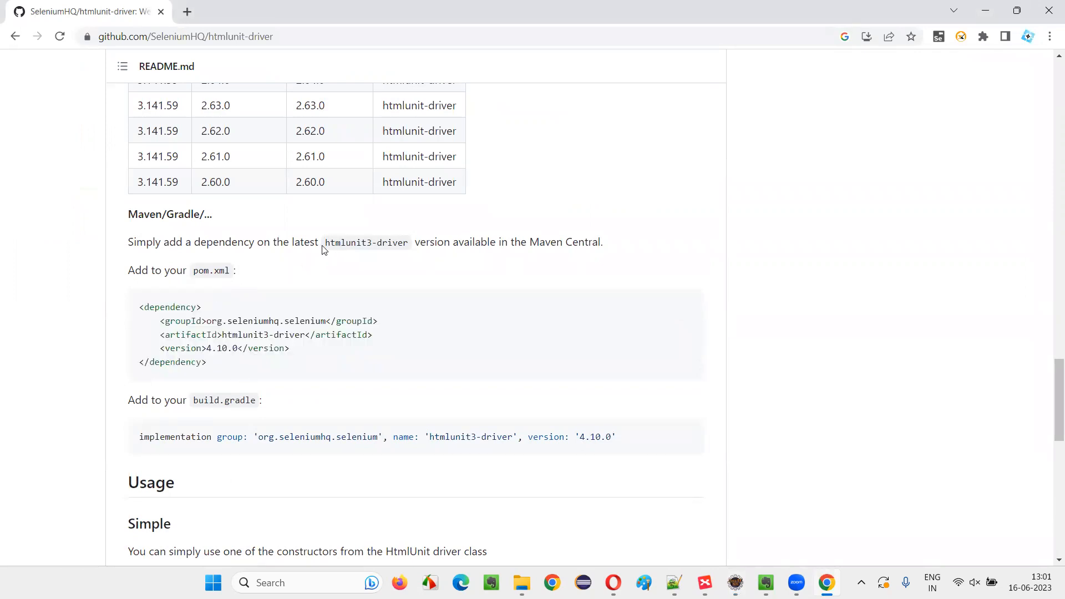
double_click(366, 242)
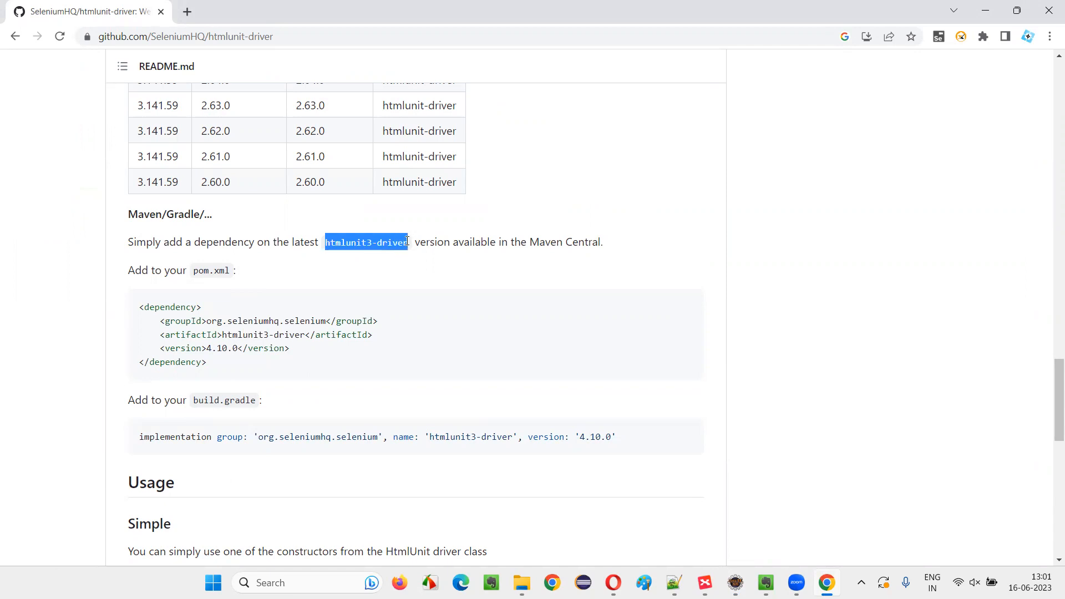
mouse_move(397, 255)
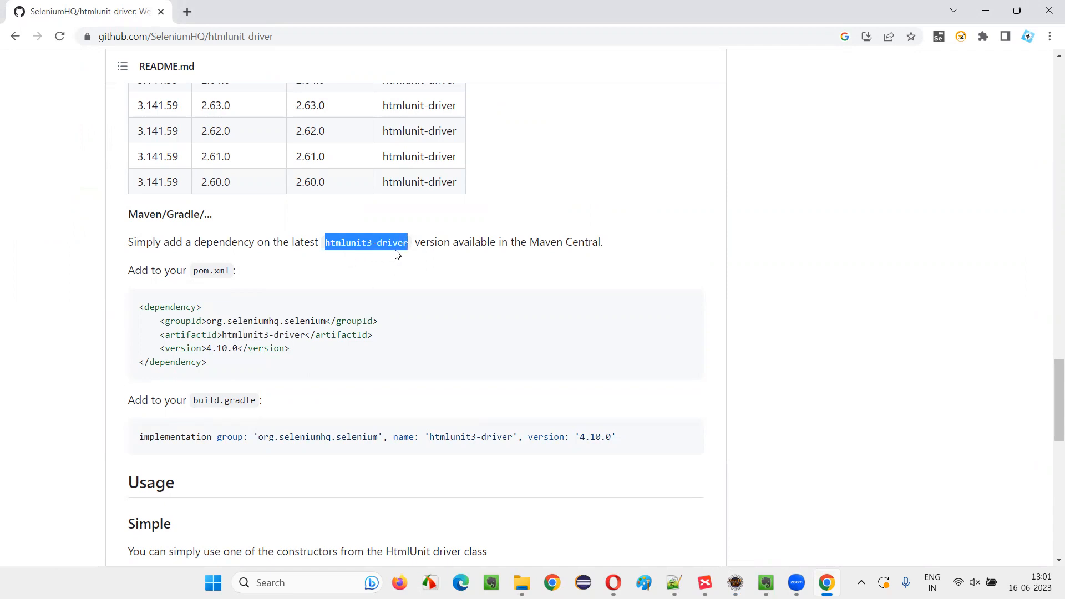
mouse_move(506, 247)
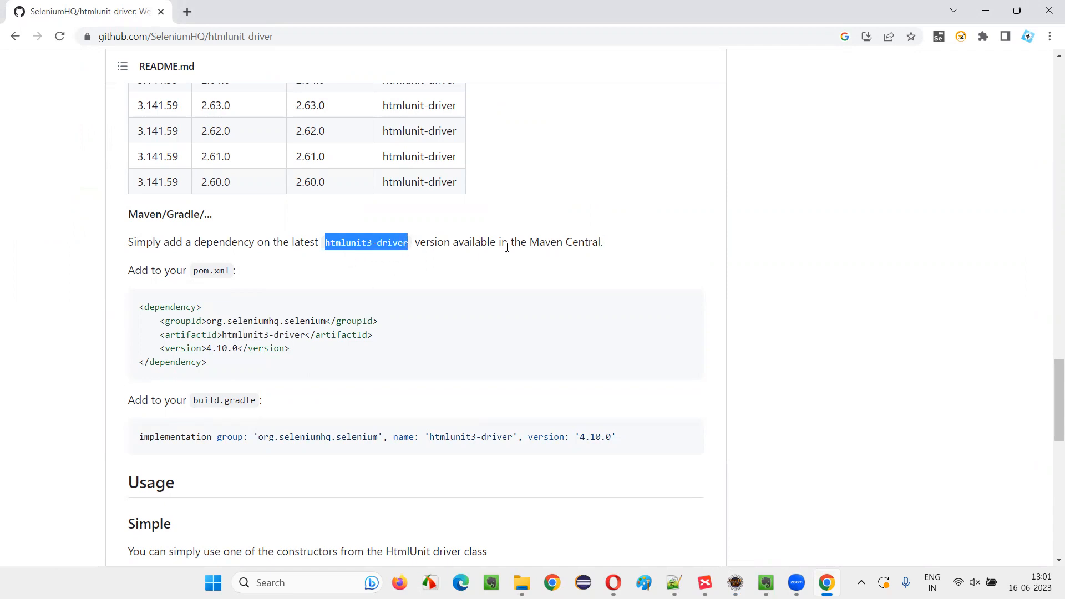
right_click(367, 242)
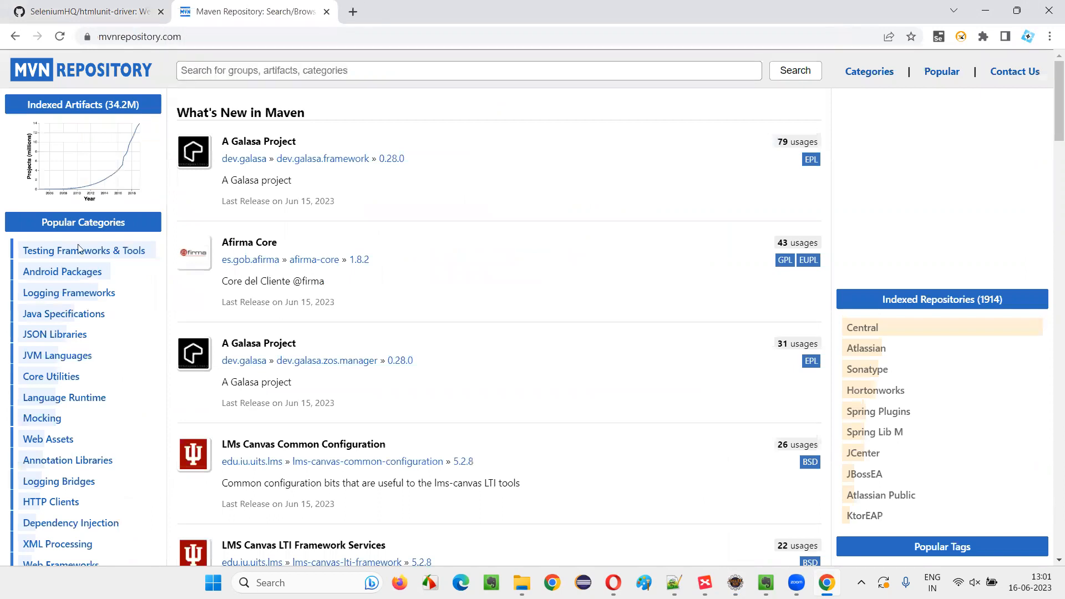
- Search MVN Repository for htmlunit3-driver and open its 4.10.0 release page
text(htmlunit3-driver)
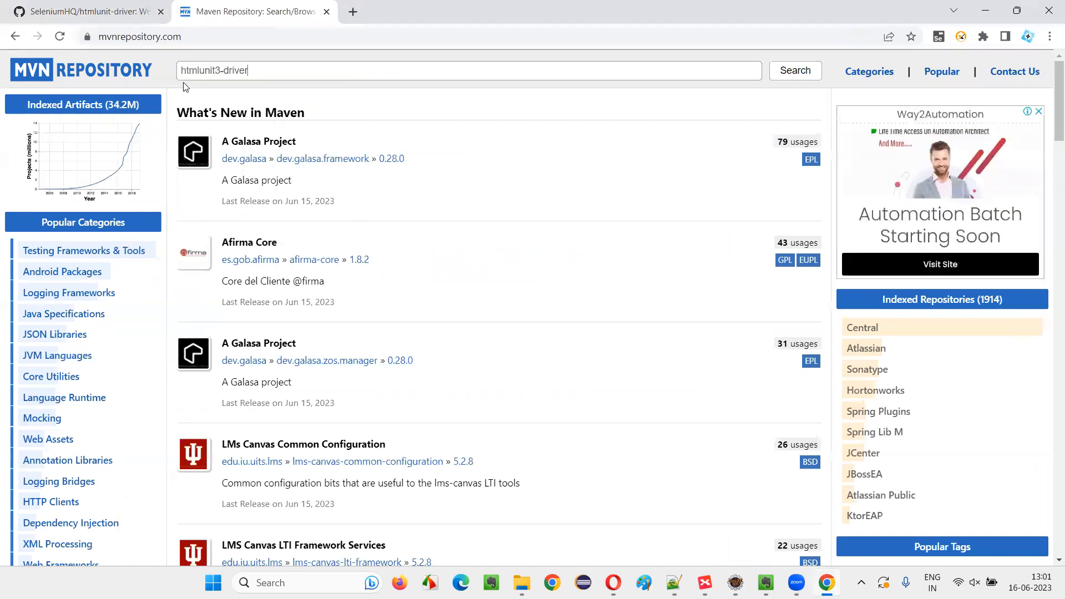
mouse_move(265, 63)
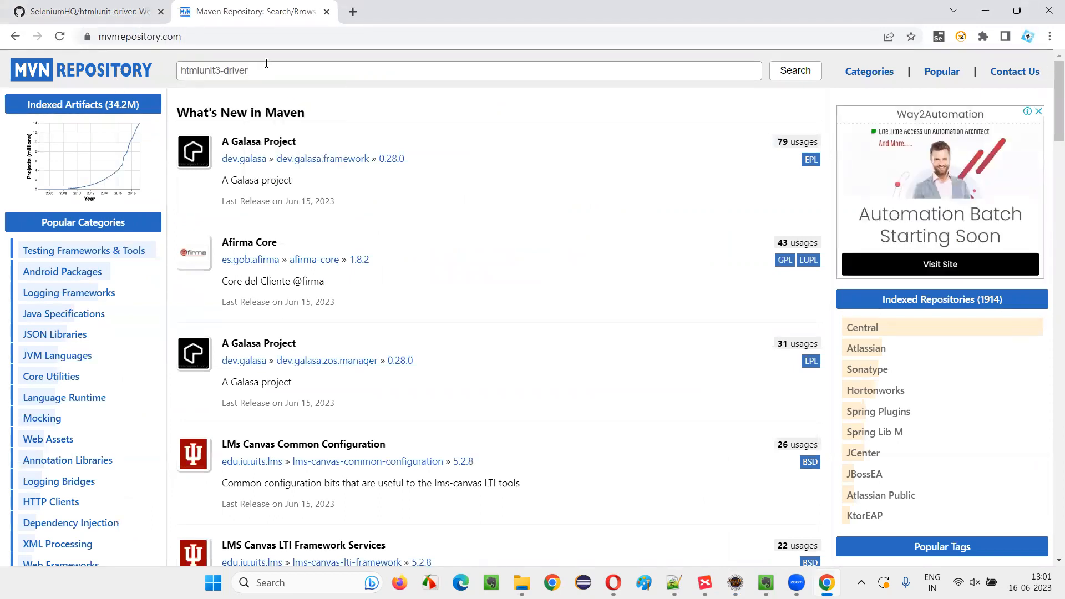
click(795, 70)
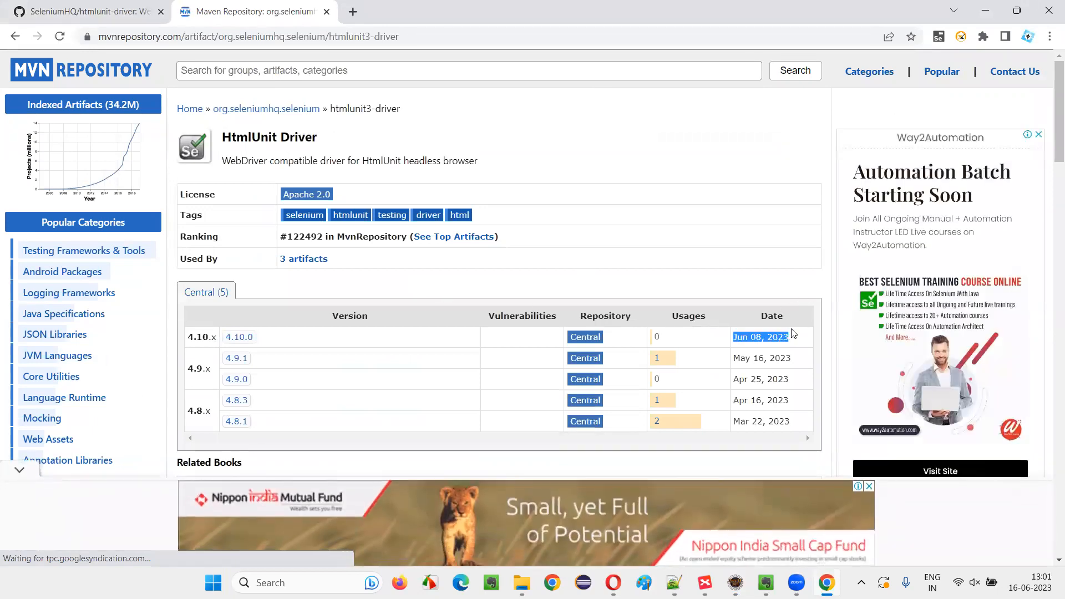
click(239, 337)
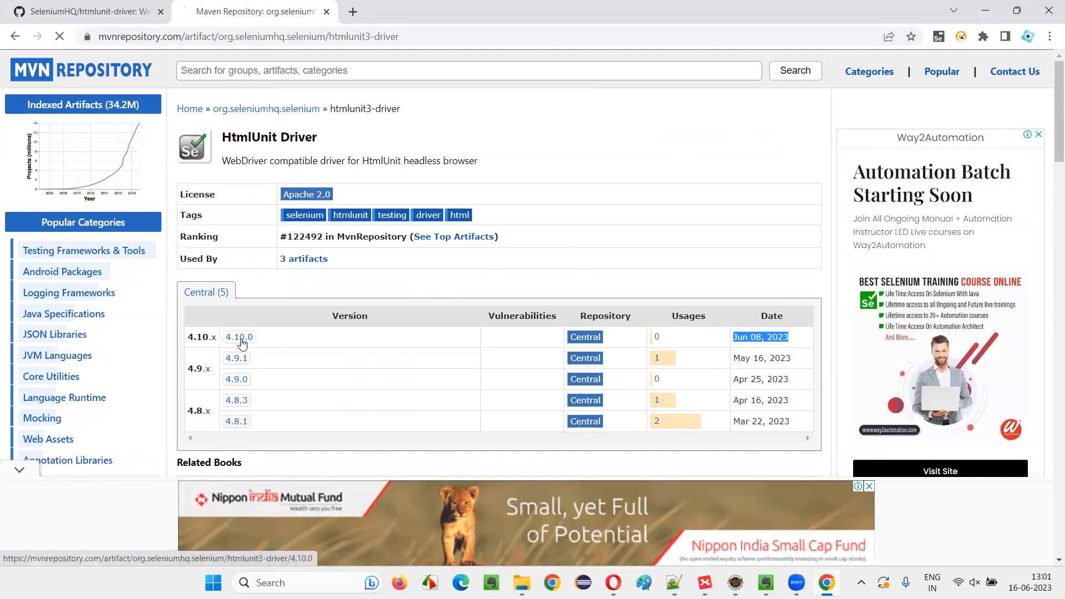
click(239, 337)
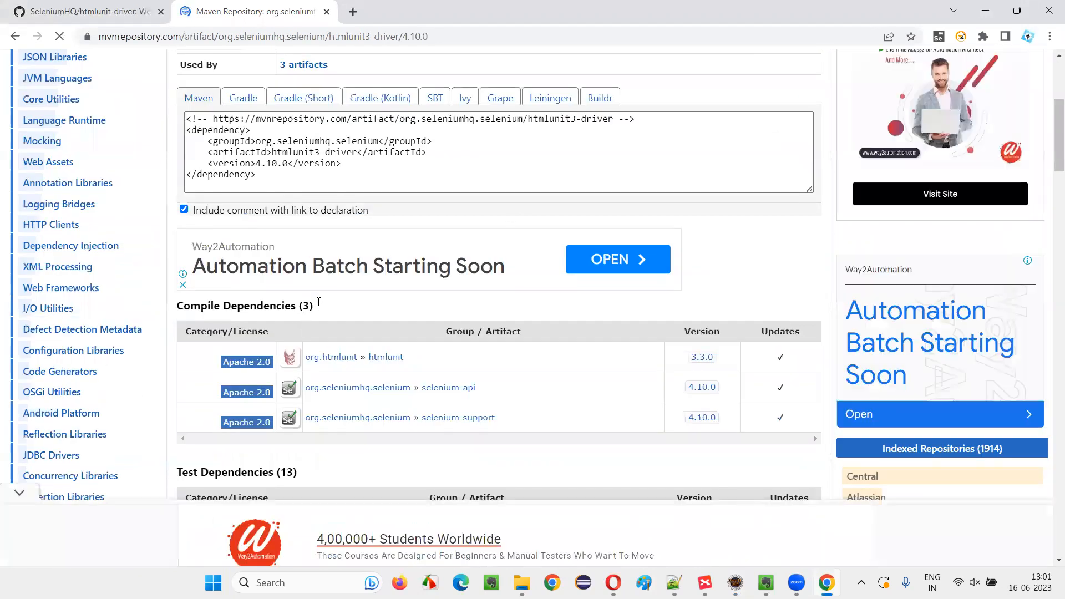
scroll(up, 3)
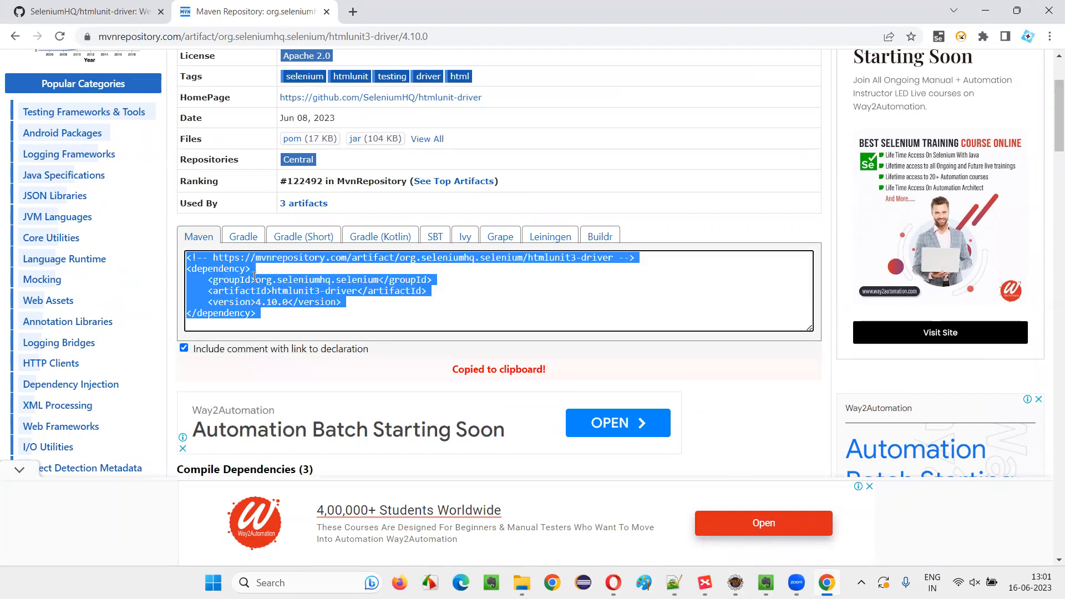
mouse_move(268, 304)
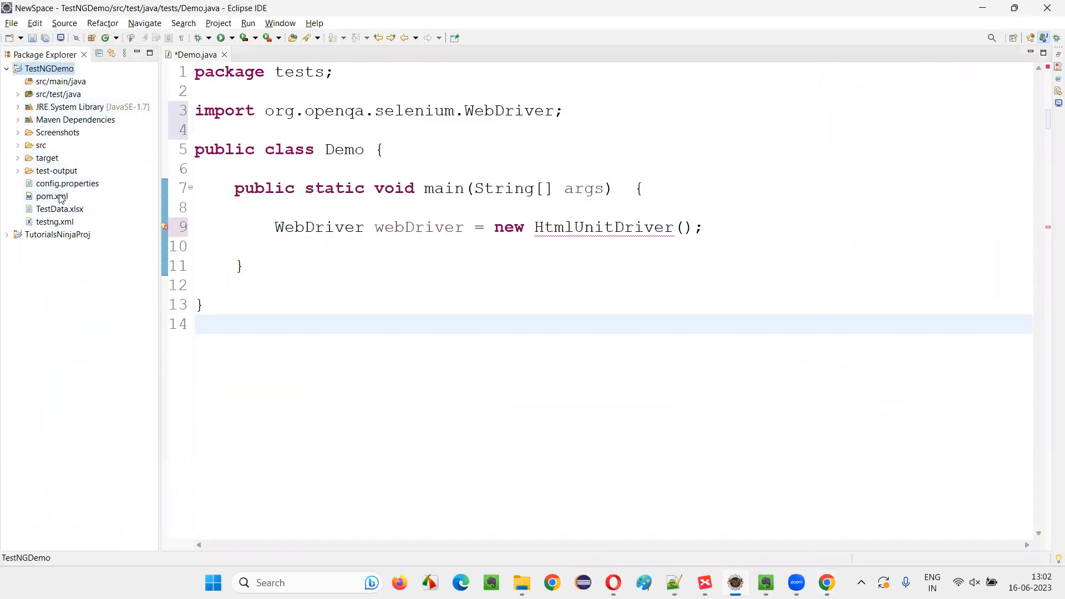
- Paste the htmlunit3-driver 4.10.0 dependency into pom.xml and save all files
double_click(51, 196)
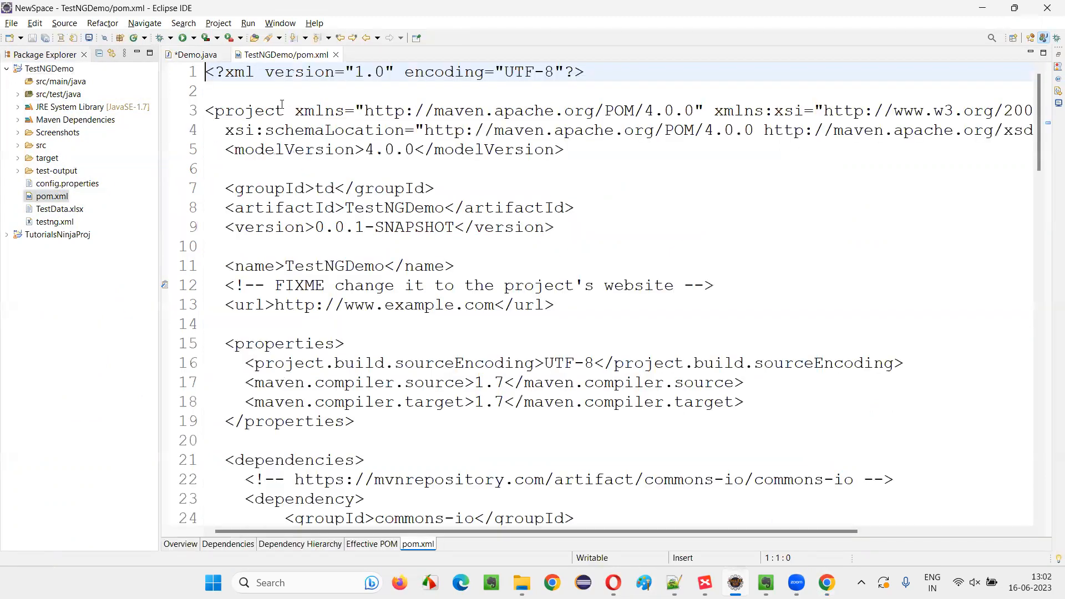
scroll(down, 3)
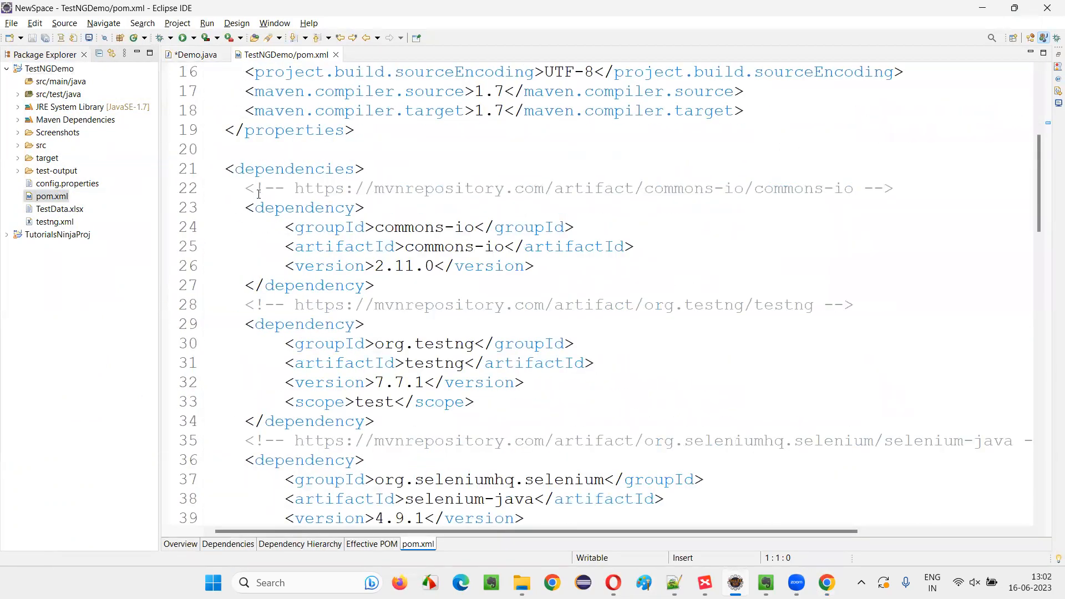
scroll(down, 3)
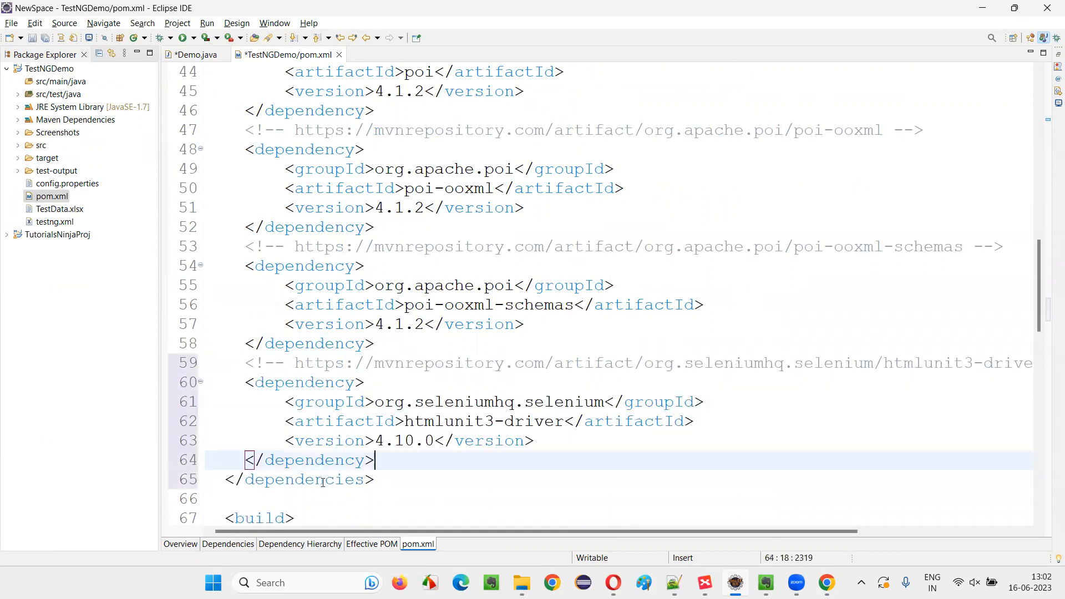
key(ctrl+s)
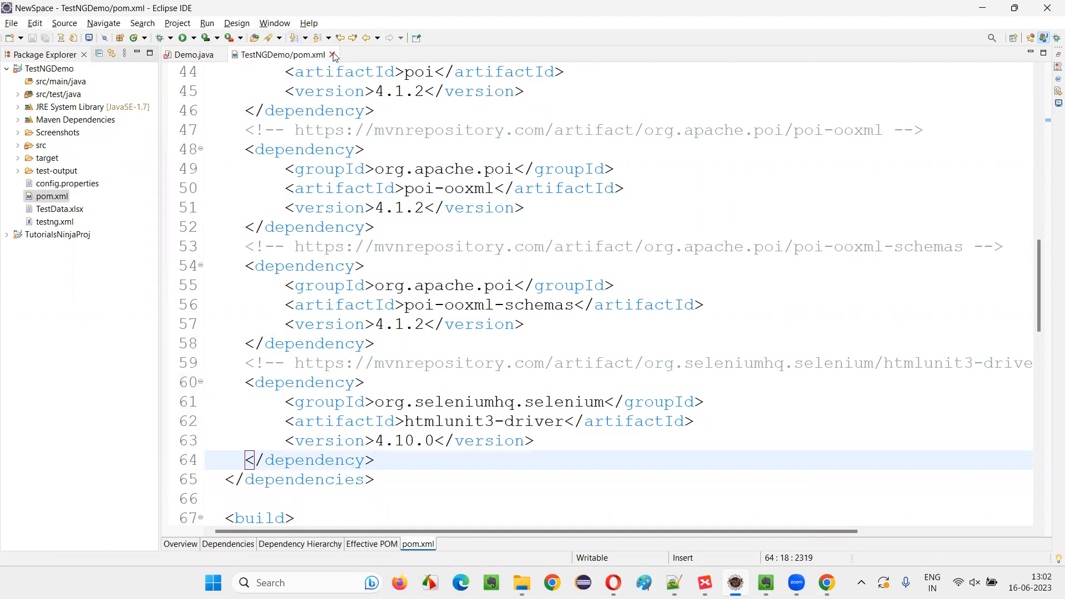
- Import HtmlUnitDriver, rename webDriver to driver, and begin driver.manage().window()
click(194, 55)
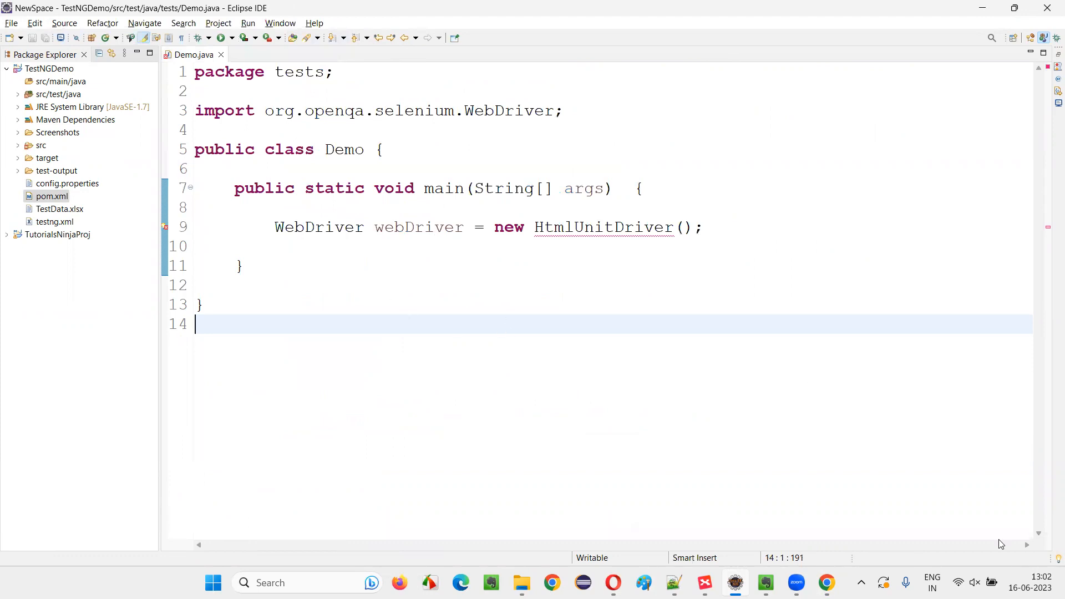
mouse_move(628, 238)
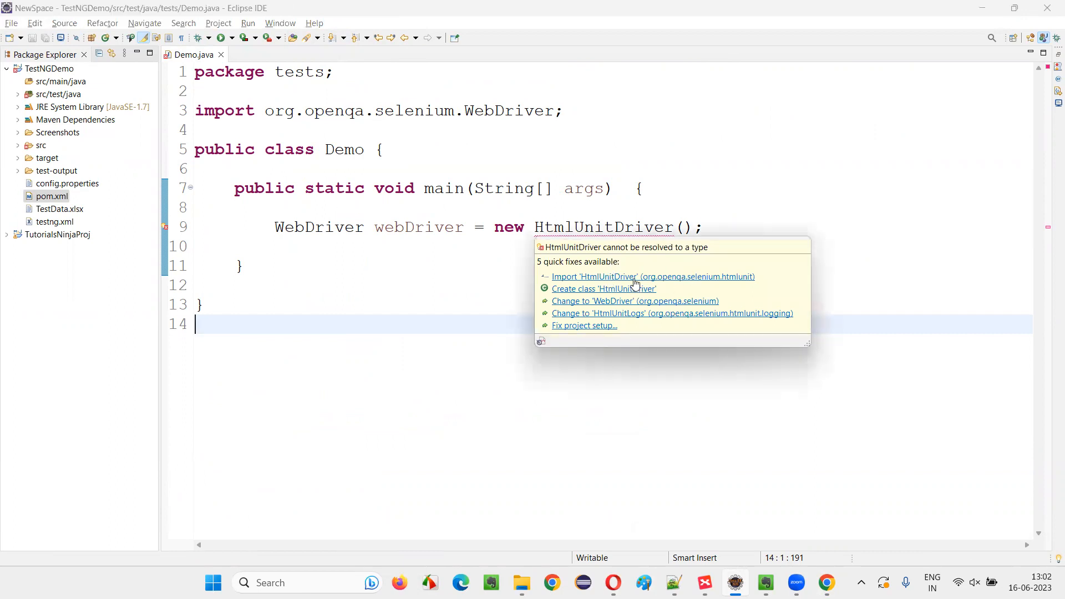
click(652, 276)
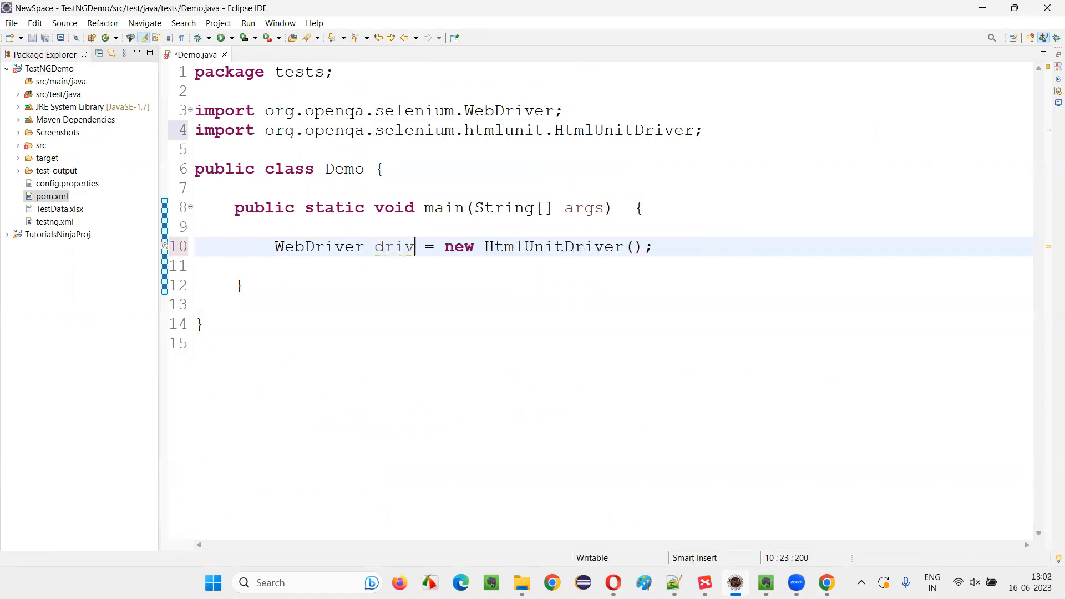
double_click(403, 246)
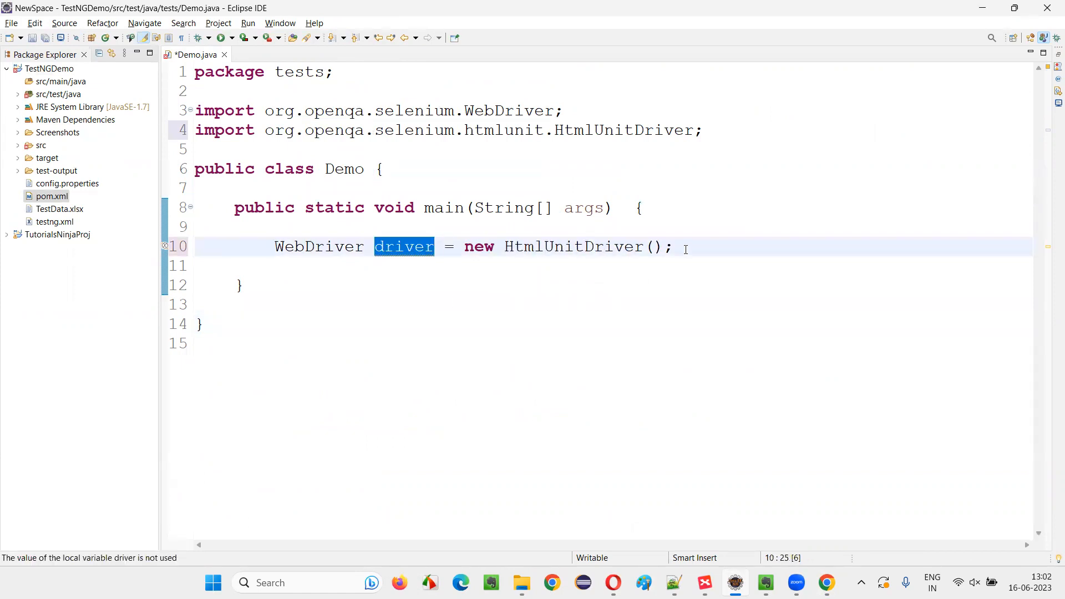
text(driver)
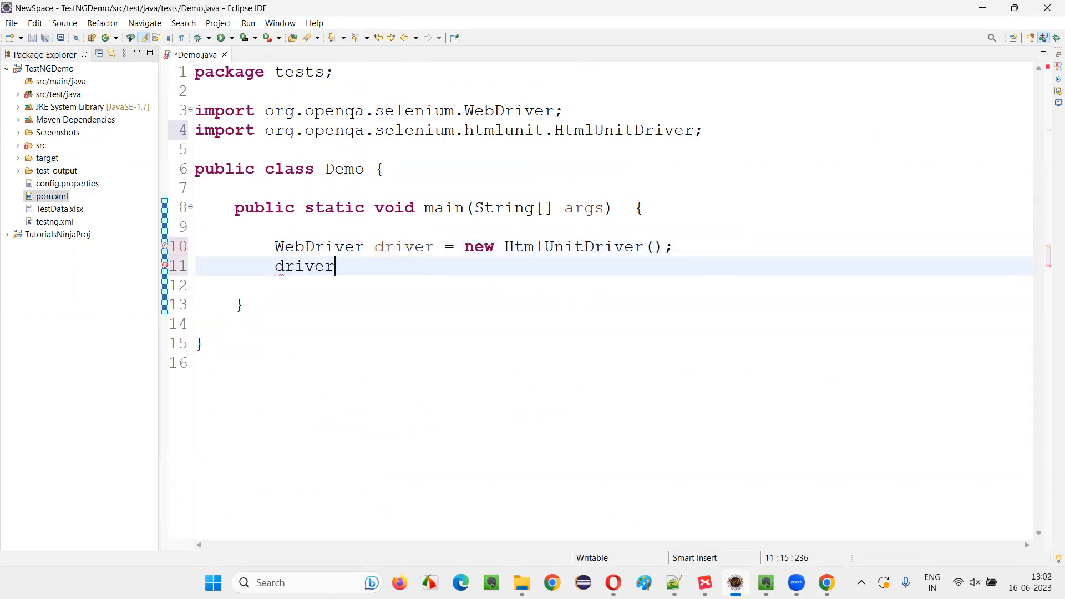
text(.manage().win)
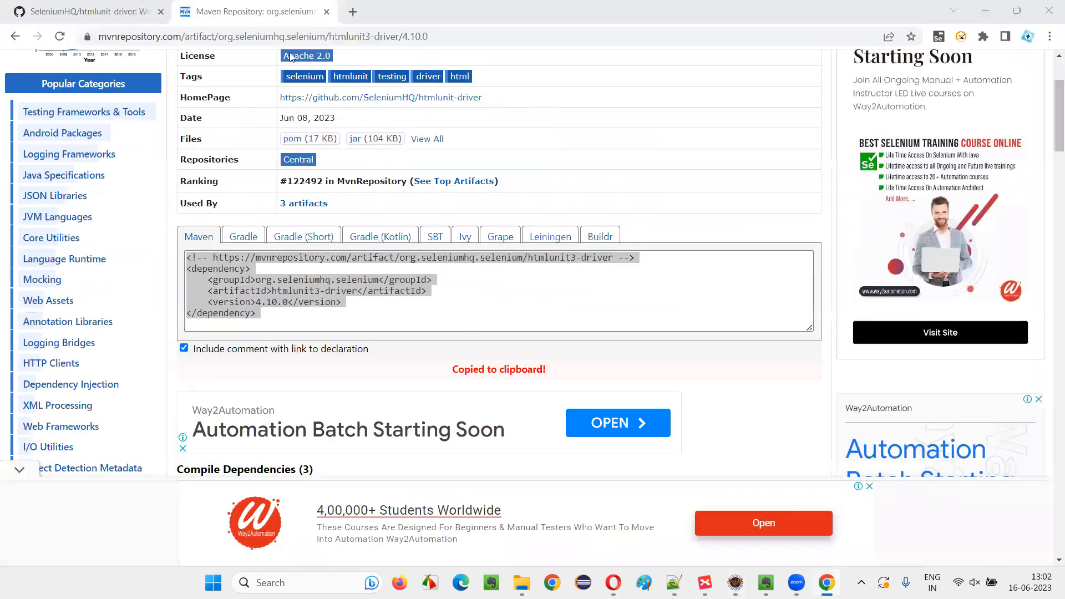
- Close the MVN Repository tab, load omayo.blogspot.com, and copy its URL
click(380, 98)
text(omayo.blogspot.com)
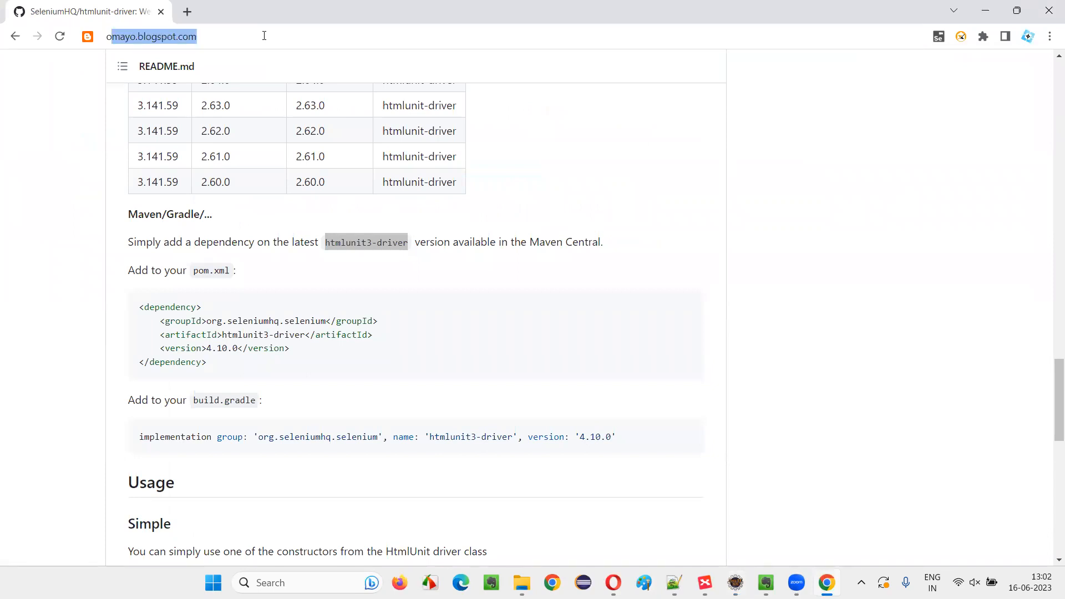
key(Return)
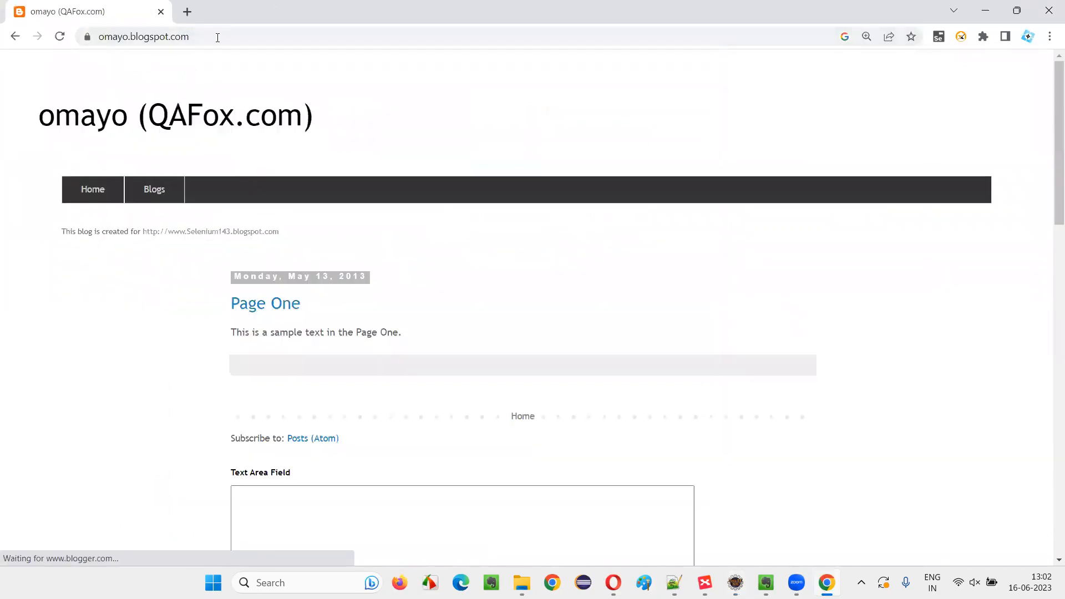
click(735, 582)
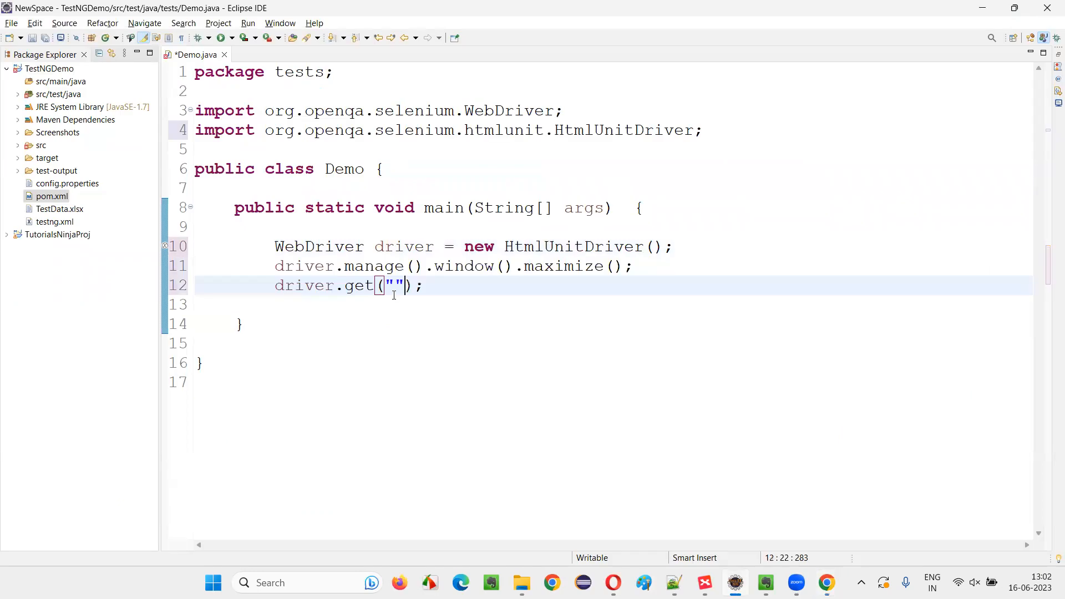
text(https://omayo.blogspot.com/)
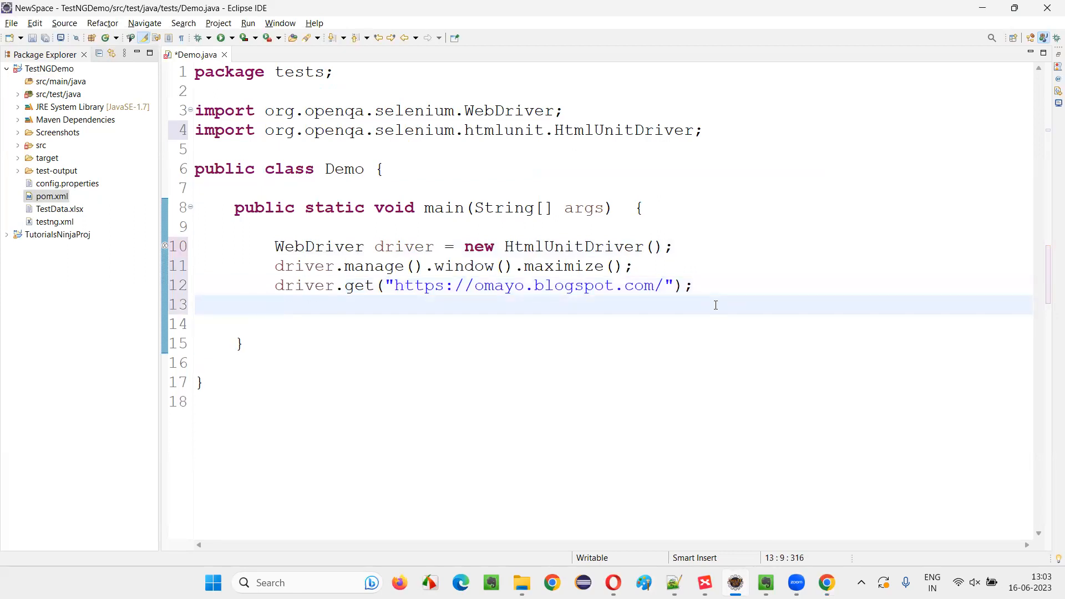
text(driver.getTitle();)
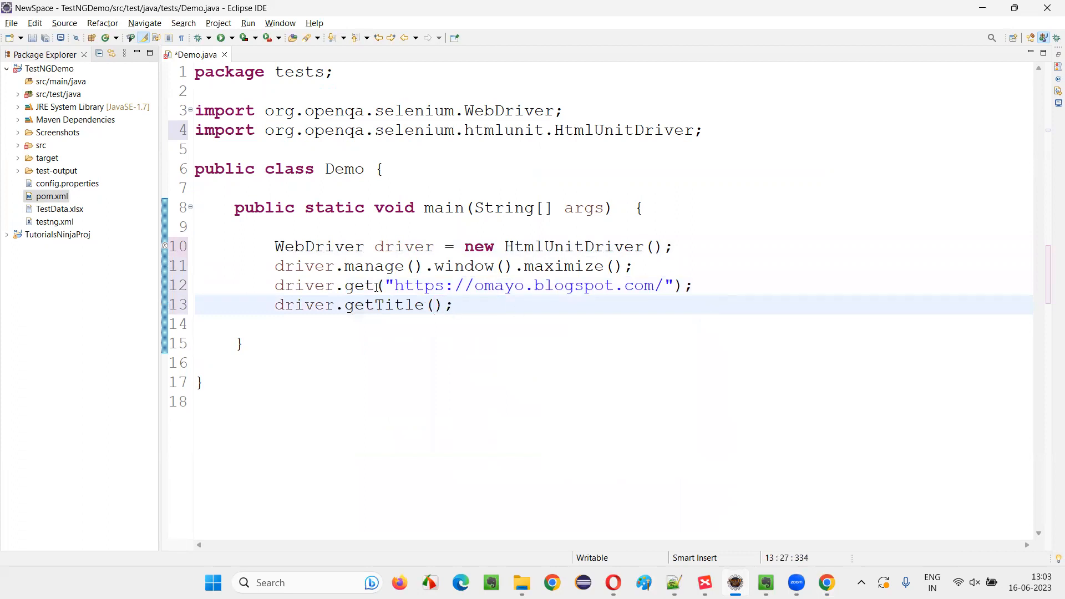
text(String)
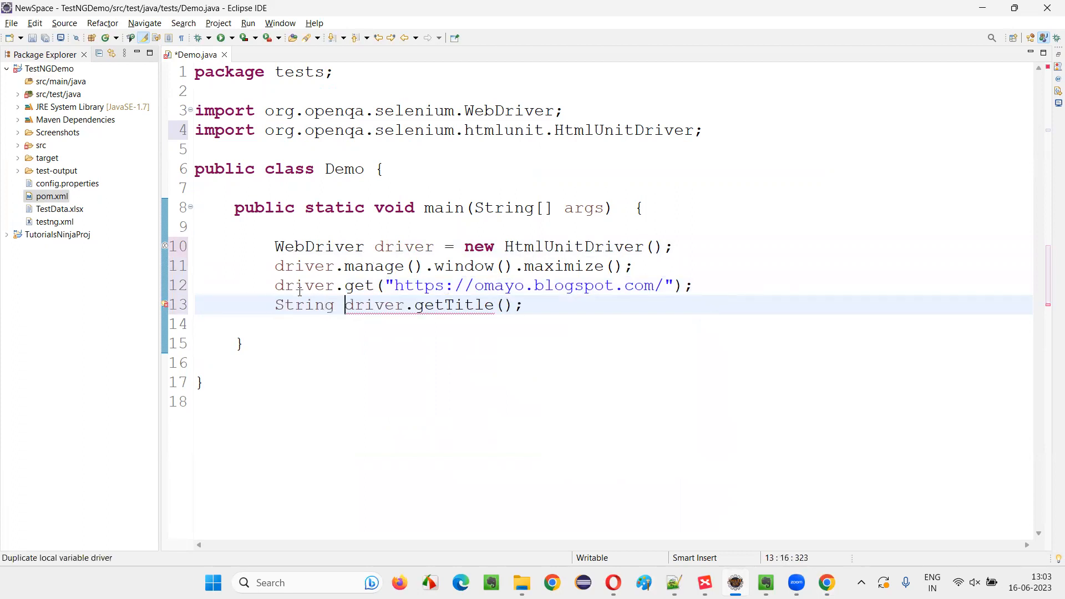
text(pageTitle =)
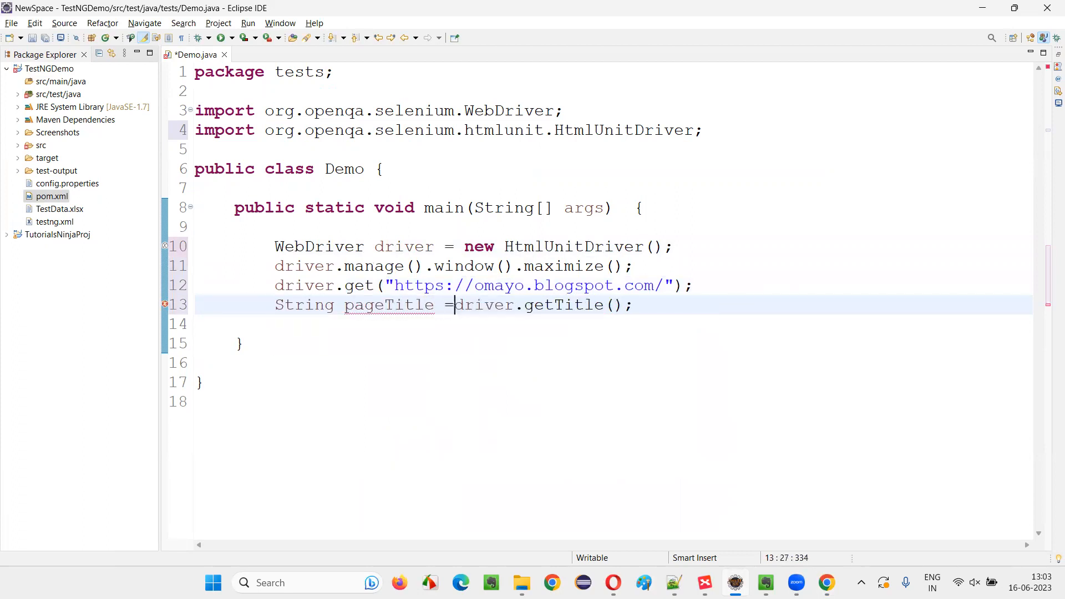
text(System.out.println(pageTitle);)
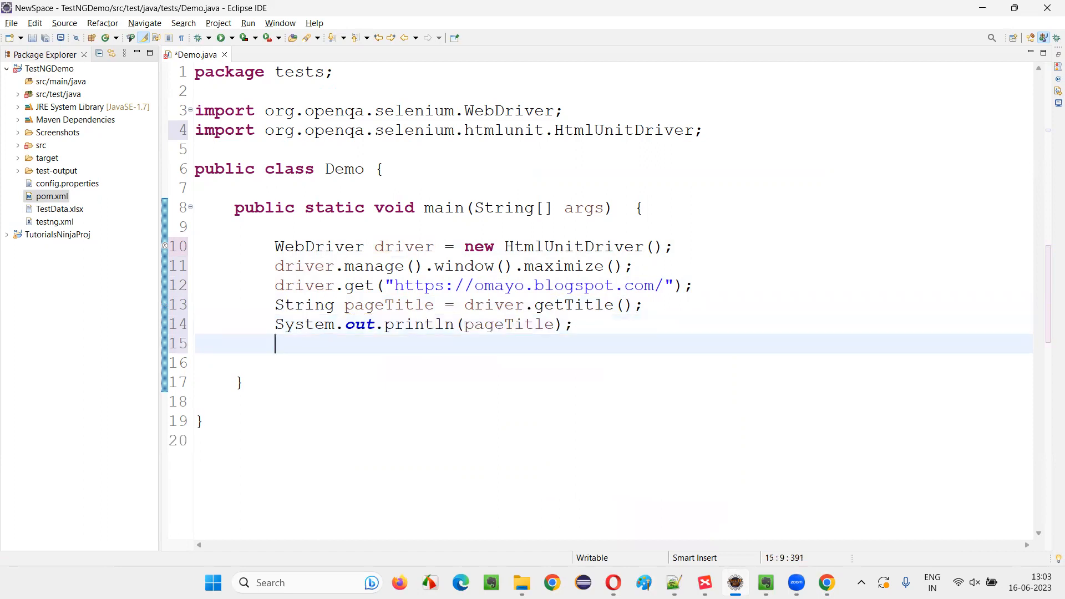
- Store getCurrentUrl() in pageURL, print it, and call driver.quit()
text(driver.get)
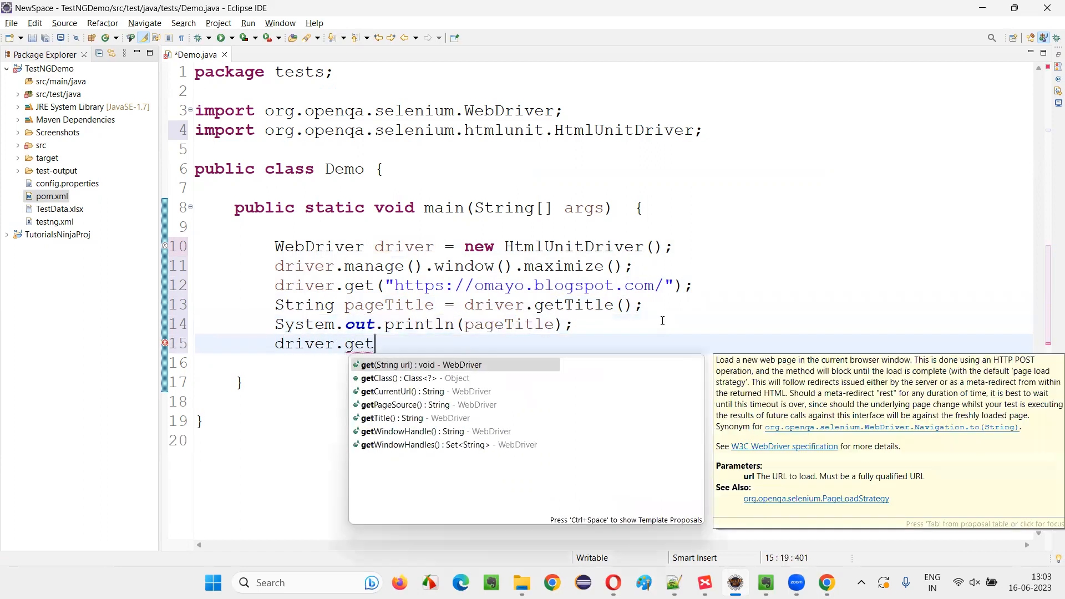
text(c)
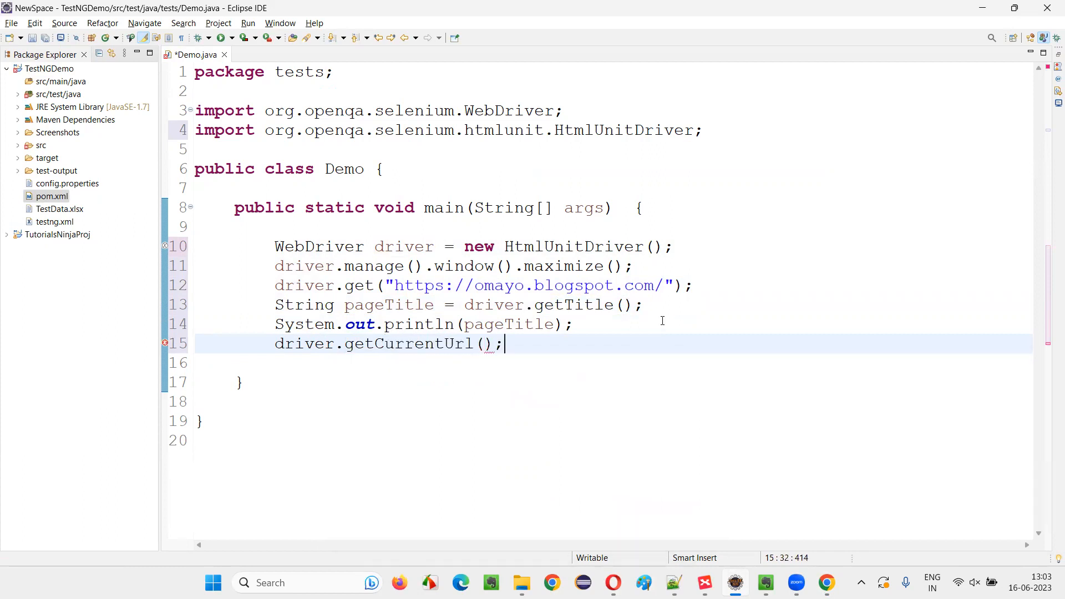
text(String pageURL =)
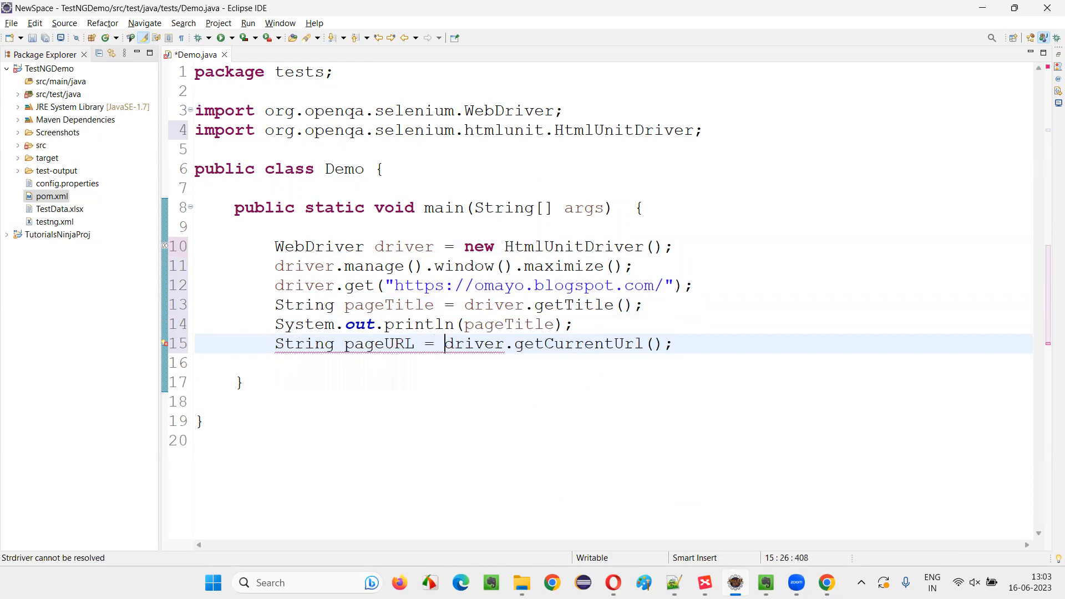
text(System.out.println(pageU);)
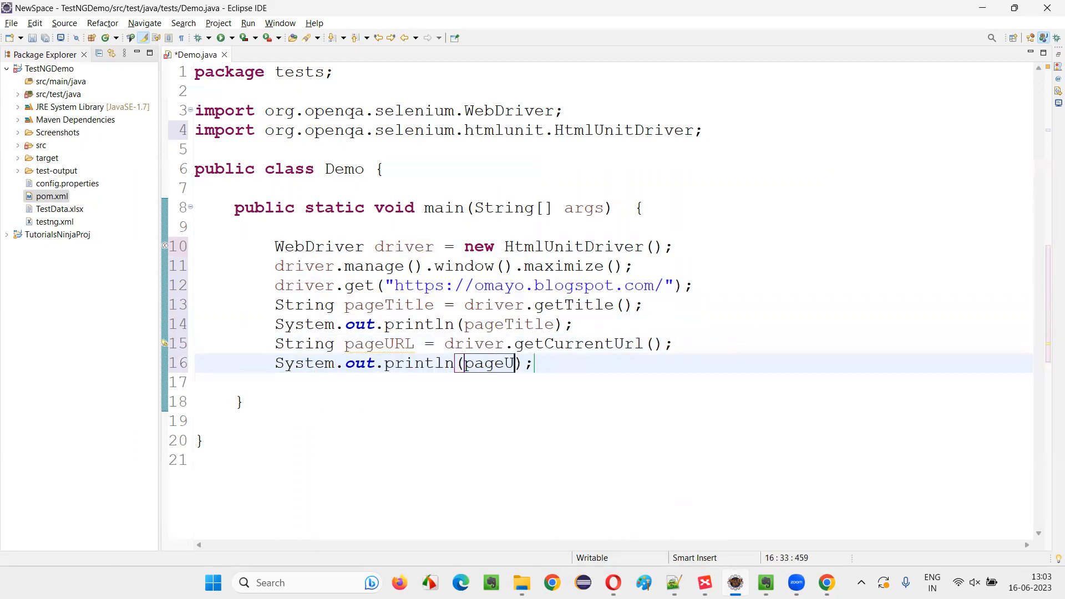
text(RL)
click(613, 383)
text(driver.)
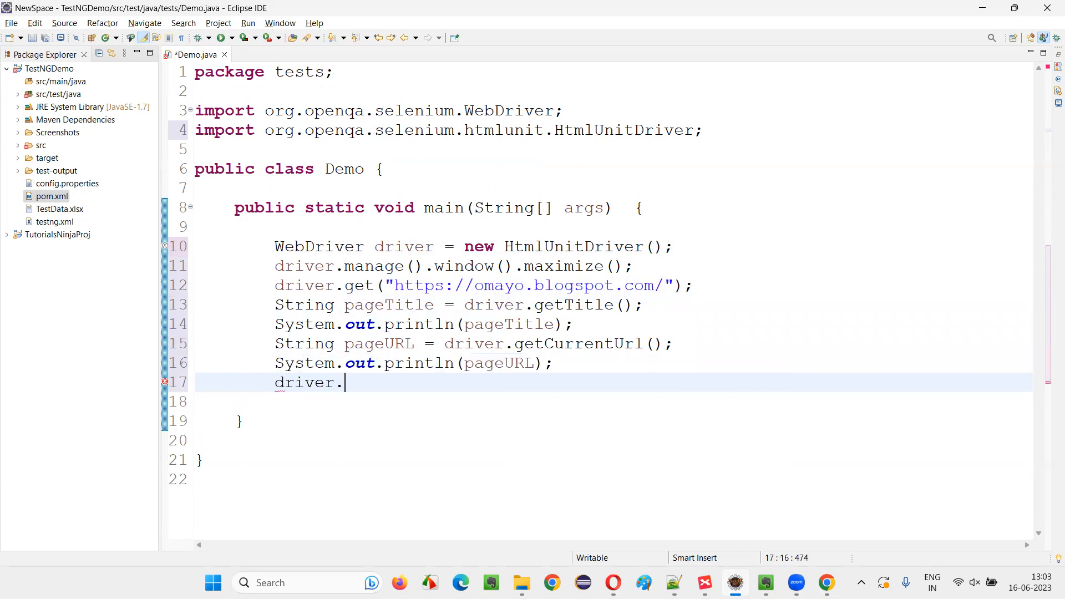
text(quit();)
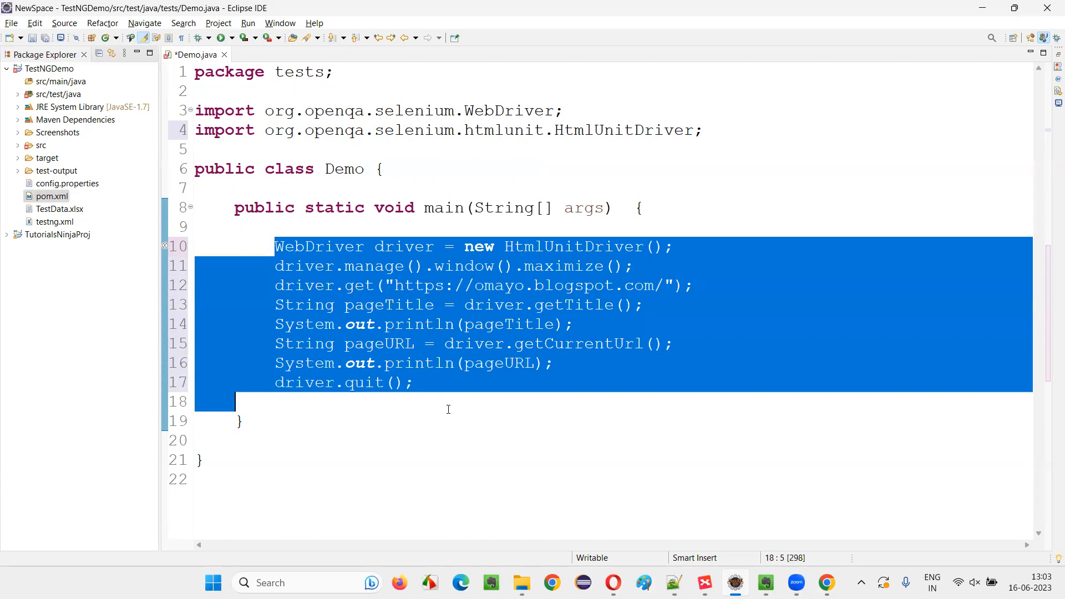
- Save Demo.java through the editor's right-click menu
right_click(448, 408)
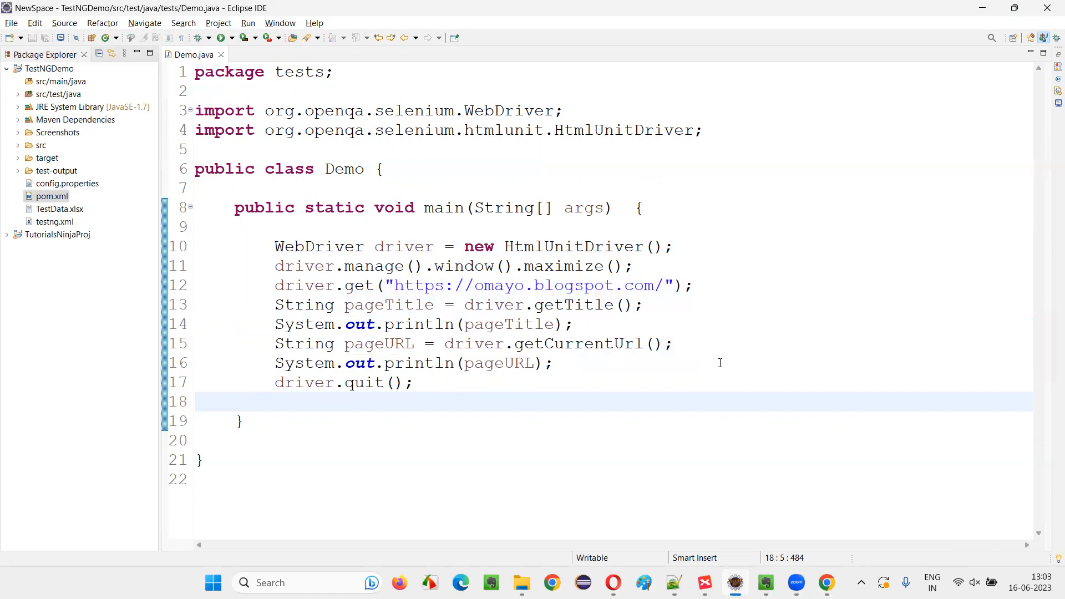
click(235, 401)
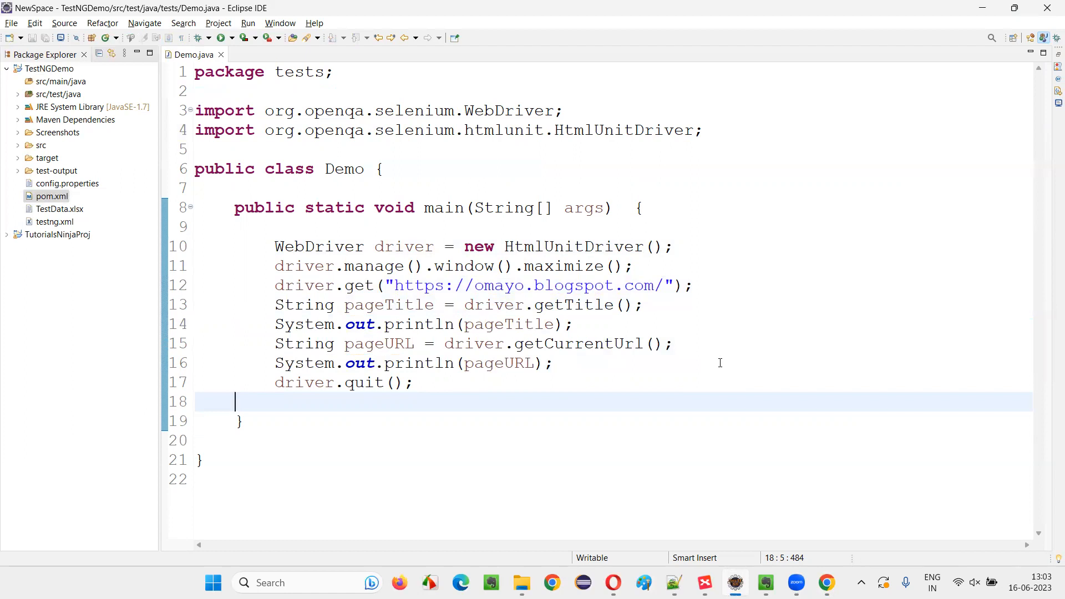
click(244, 37)
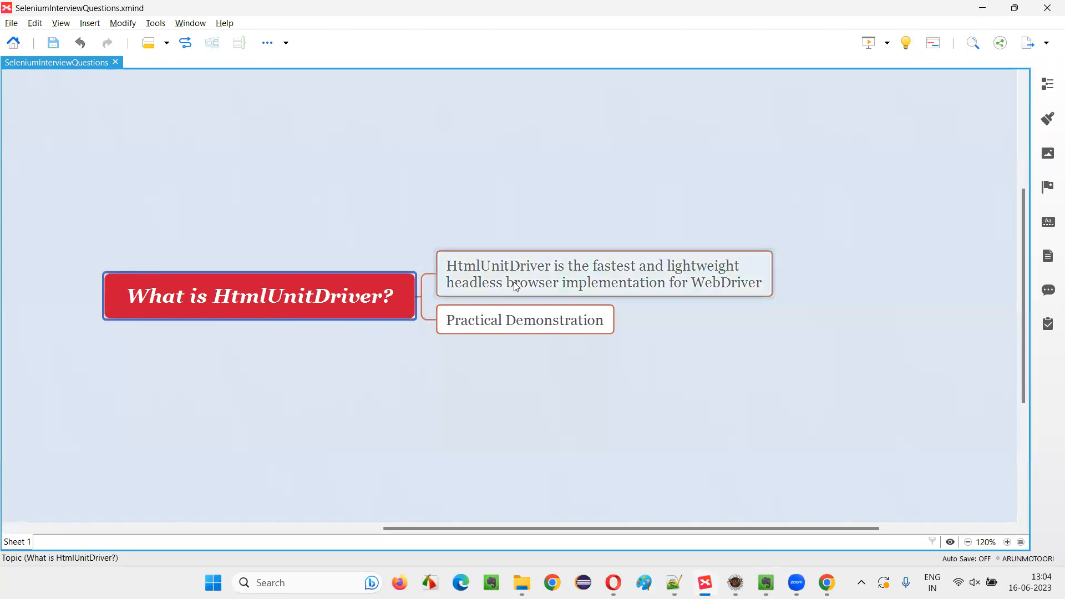
click(604, 274)
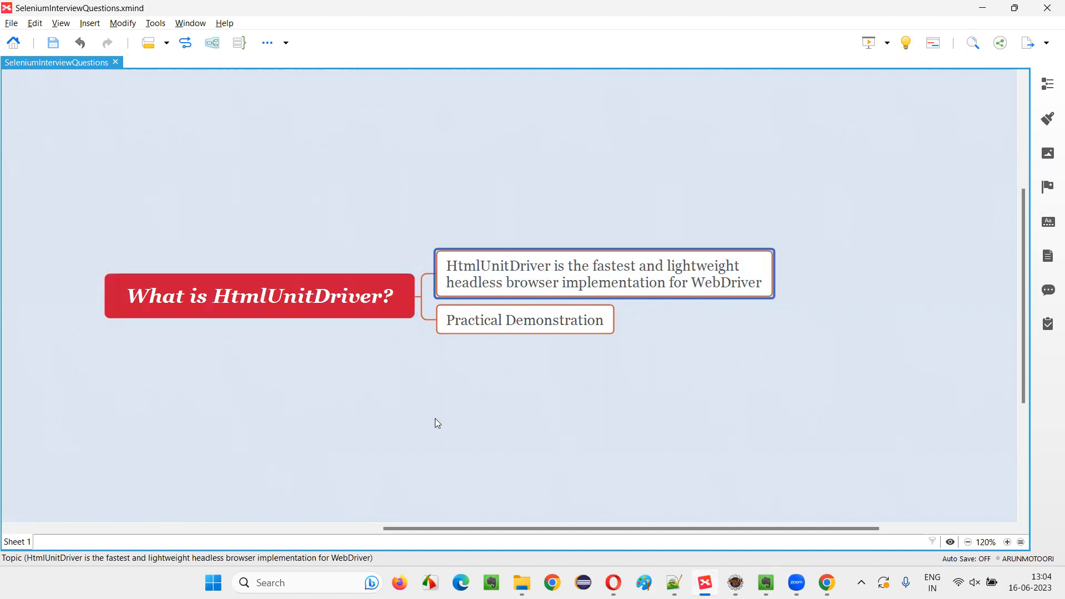
mouse_move(352, 531)
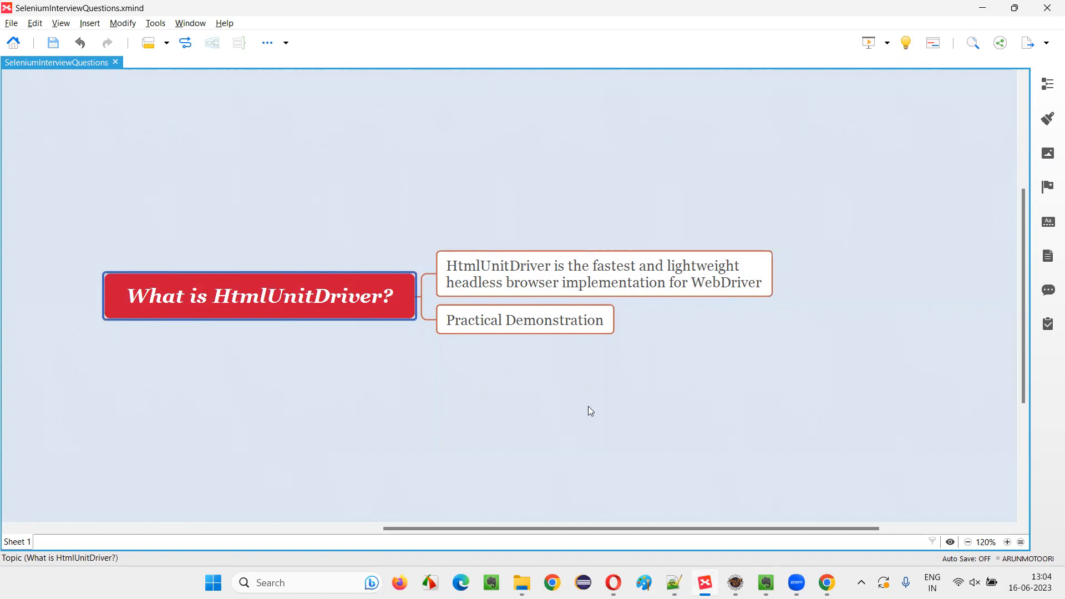
mouse_move(687, 422)
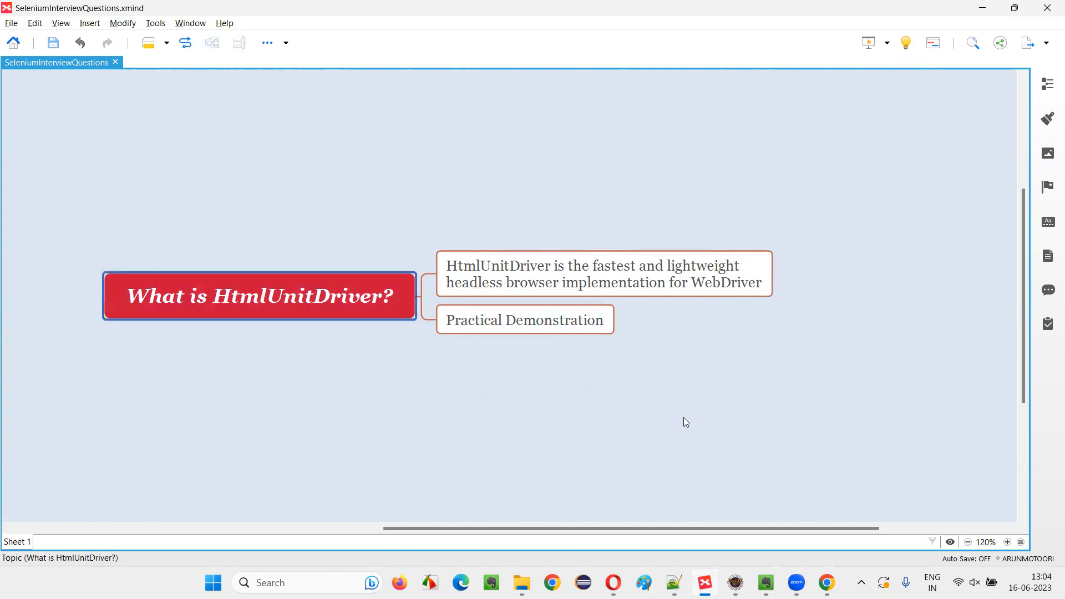
mouse_move(678, 417)
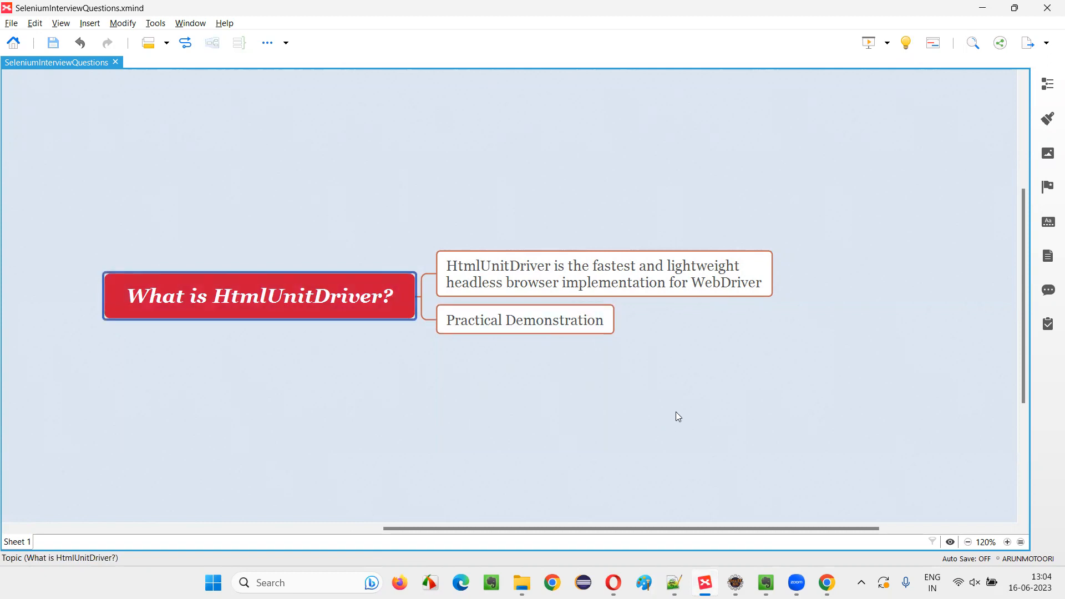